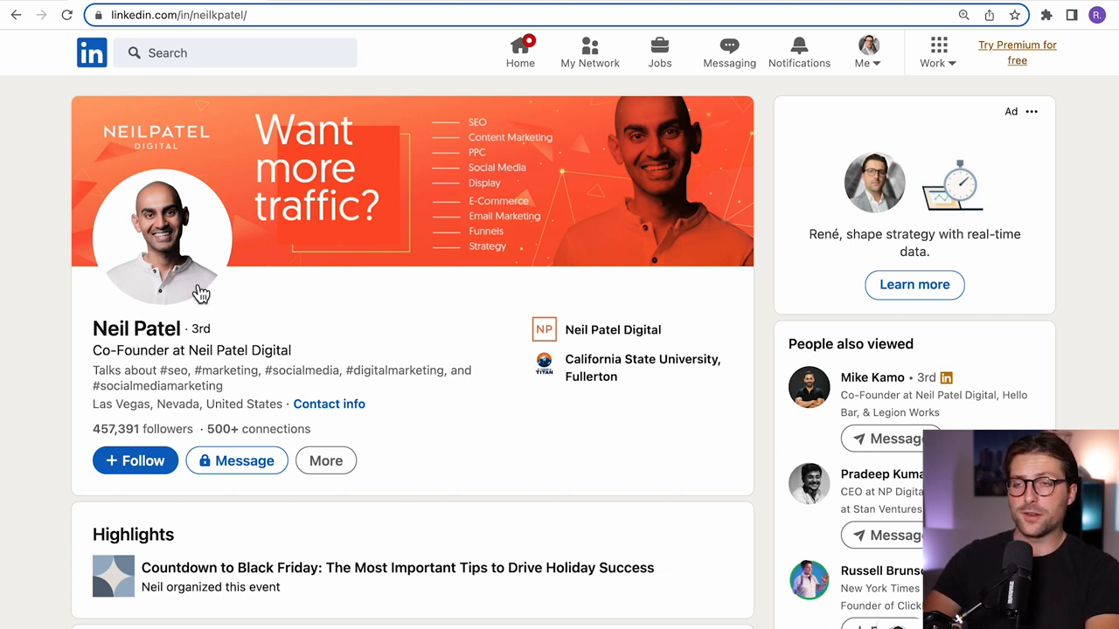
pyautogui.moveTo(325, 253)
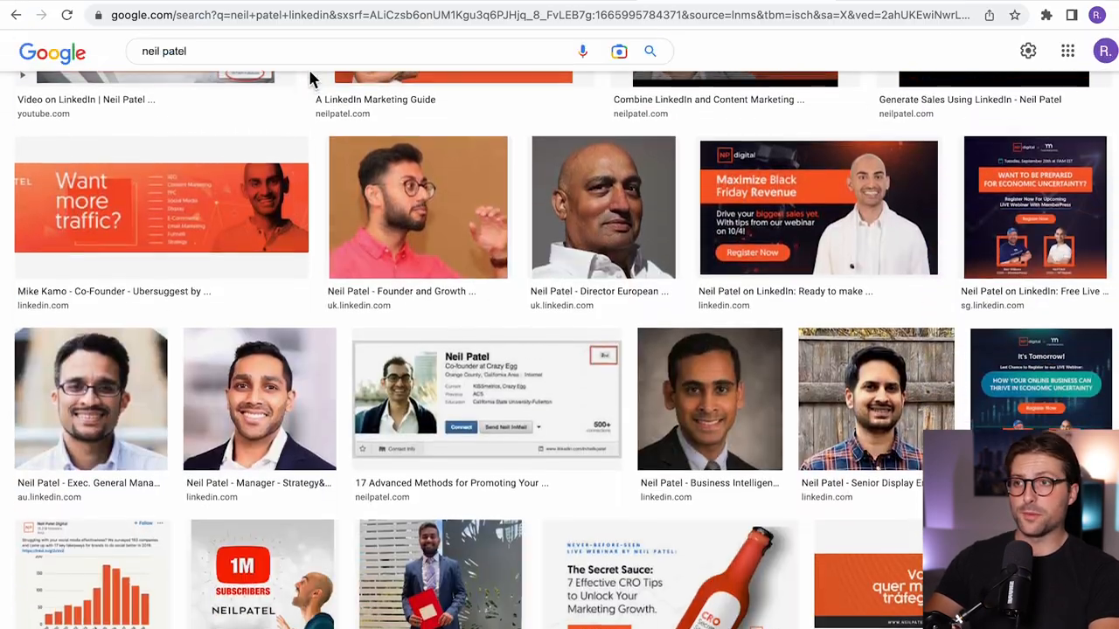
# - Leave the LinkedIn profile to search Google Images for the marketer's banners
pyautogui.click(161, 206)
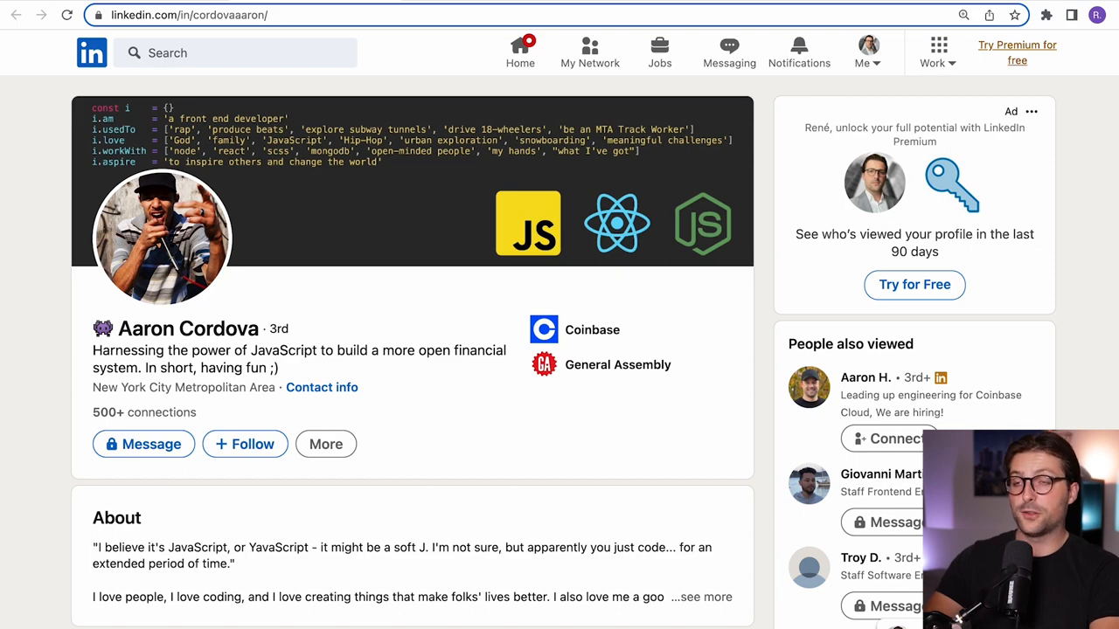
pyautogui.moveTo(720, 261)
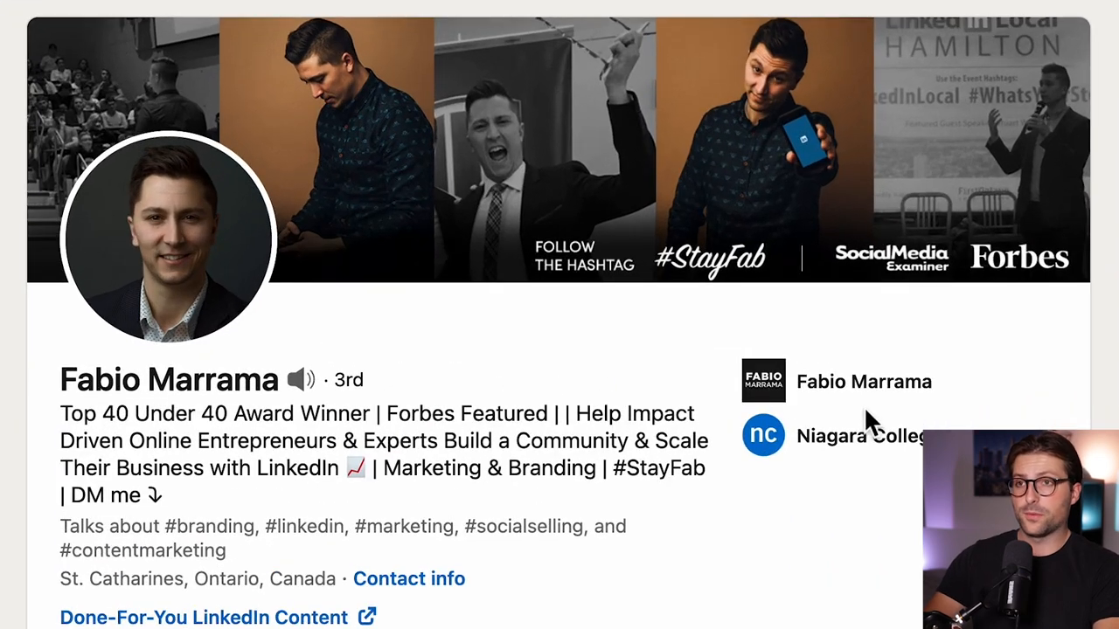
pyautogui.moveTo(603, 96)
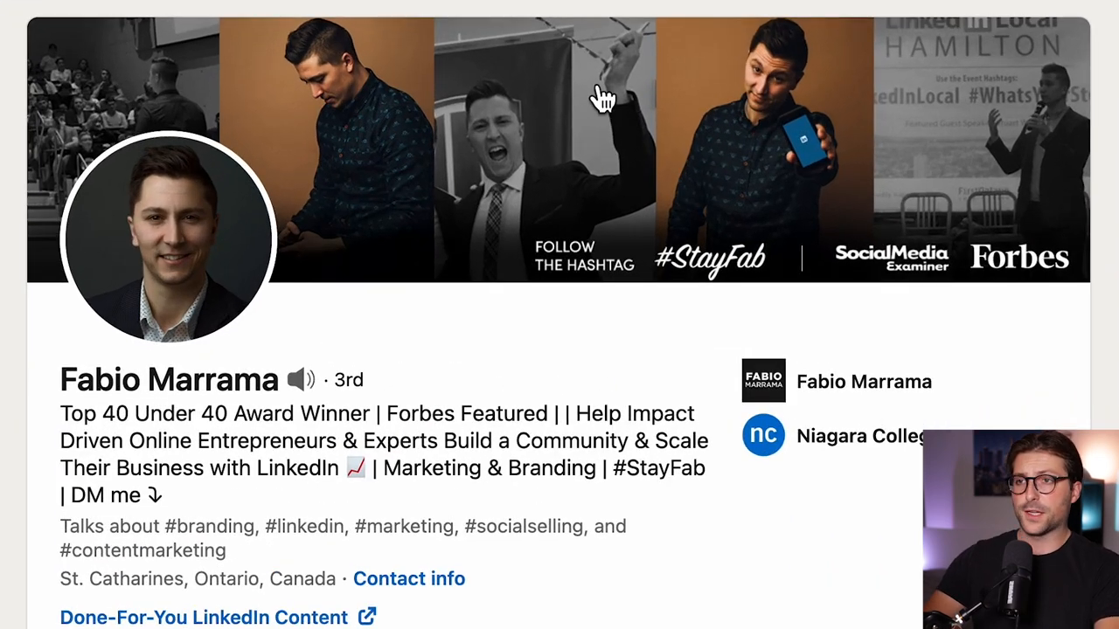
pyautogui.moveTo(808, 26)
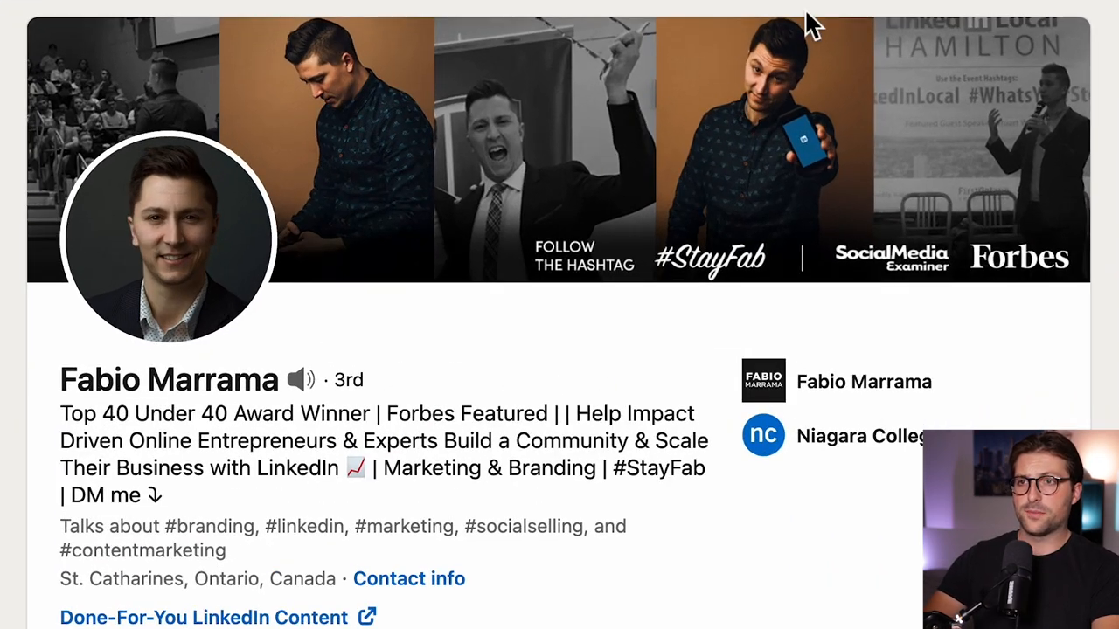
pyautogui.moveTo(183, 56)
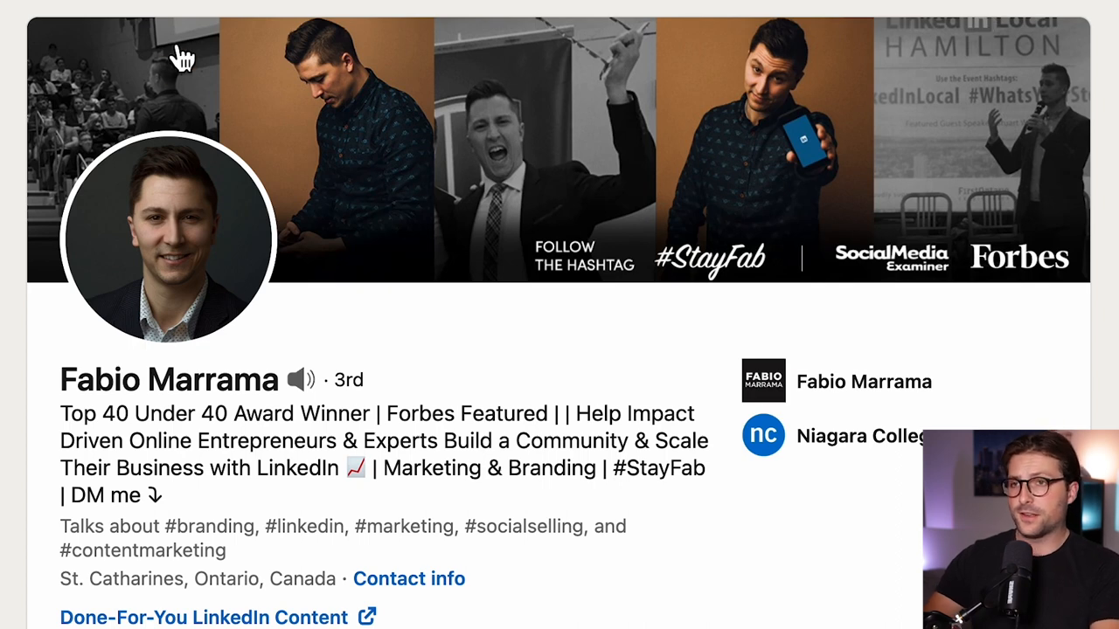
pyautogui.moveTo(217, 109)
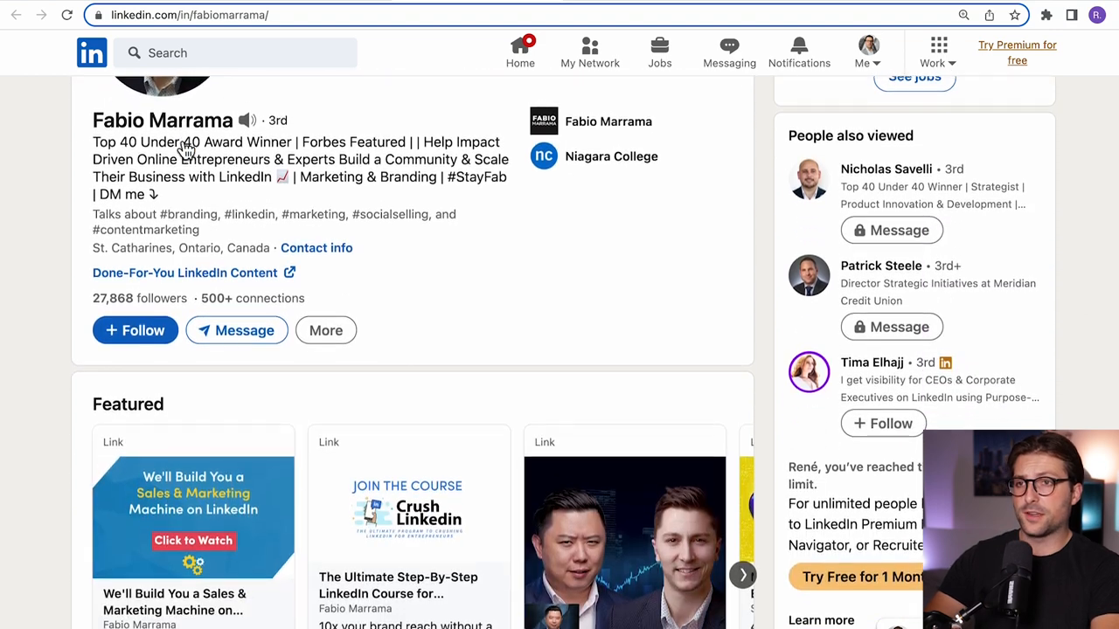
# - Browse a LinkedIn profile's Featured section and return to its collage banner
pyautogui.scroll(-3)
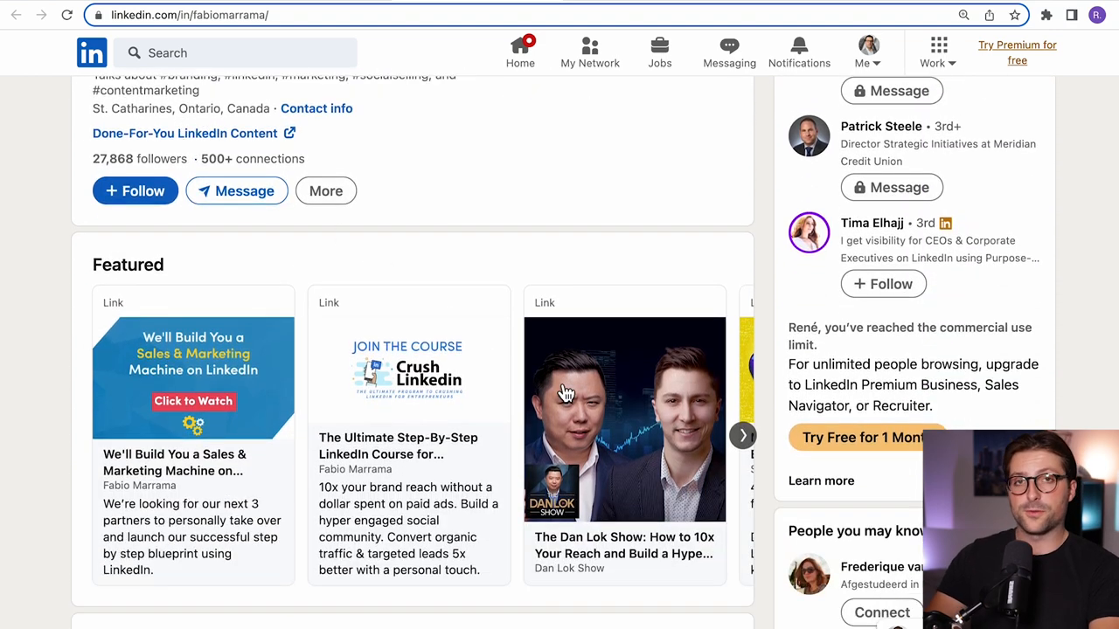
pyautogui.scroll(3)
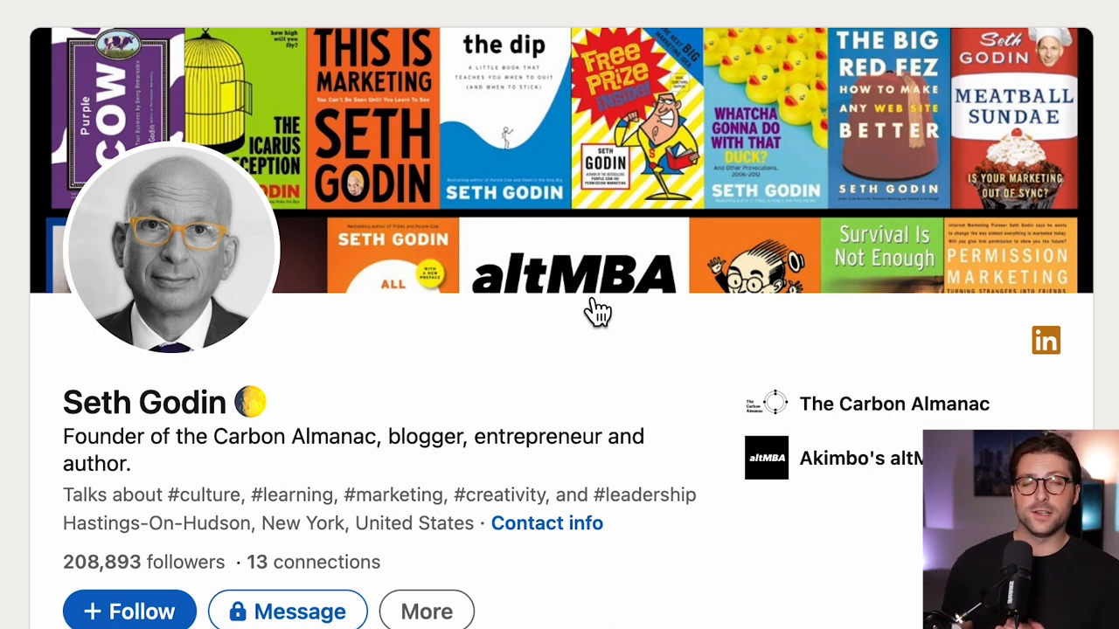
# - Create a new blank LinkedIn Background Photo design (1584 × 396 px) from Canva home
pyautogui.click(140, 14)
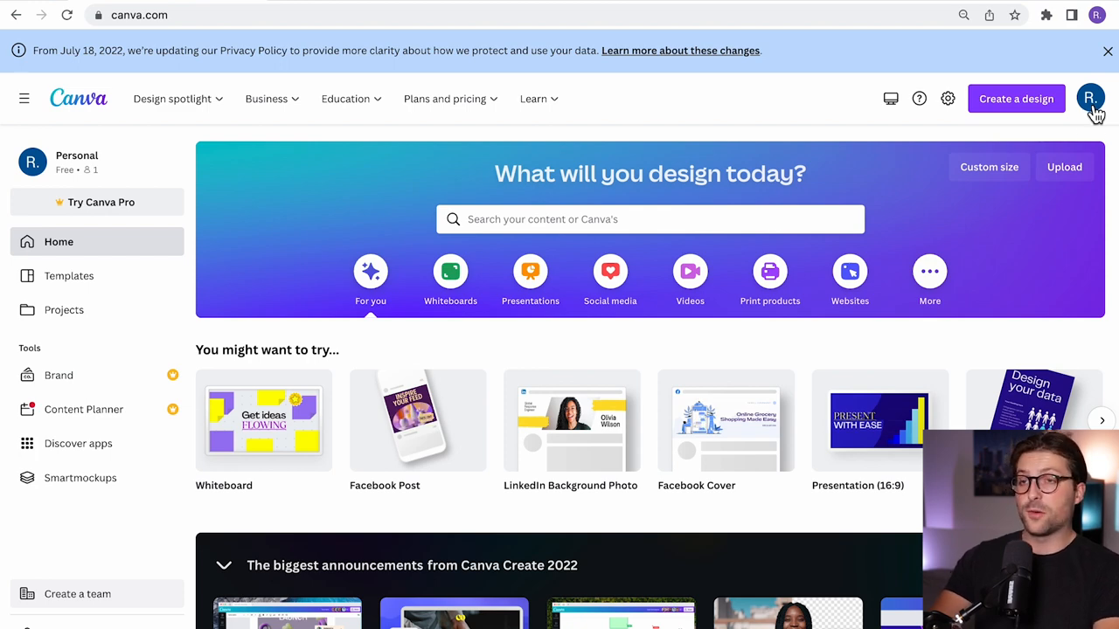
pyautogui.click(1016, 98)
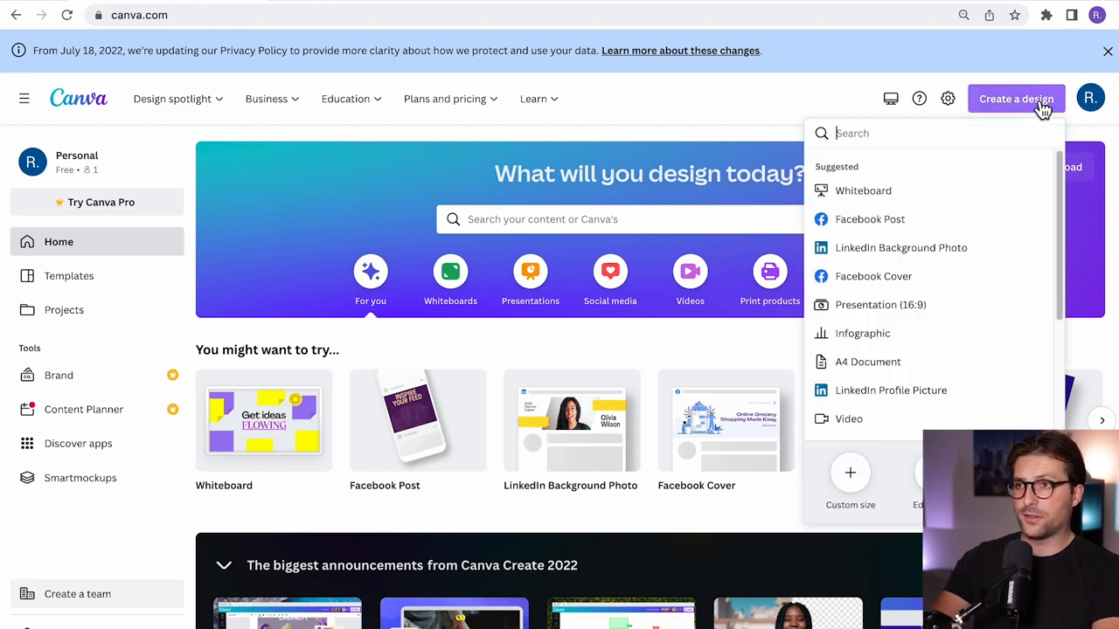
pyautogui.write('LinkedIn Background Pho')
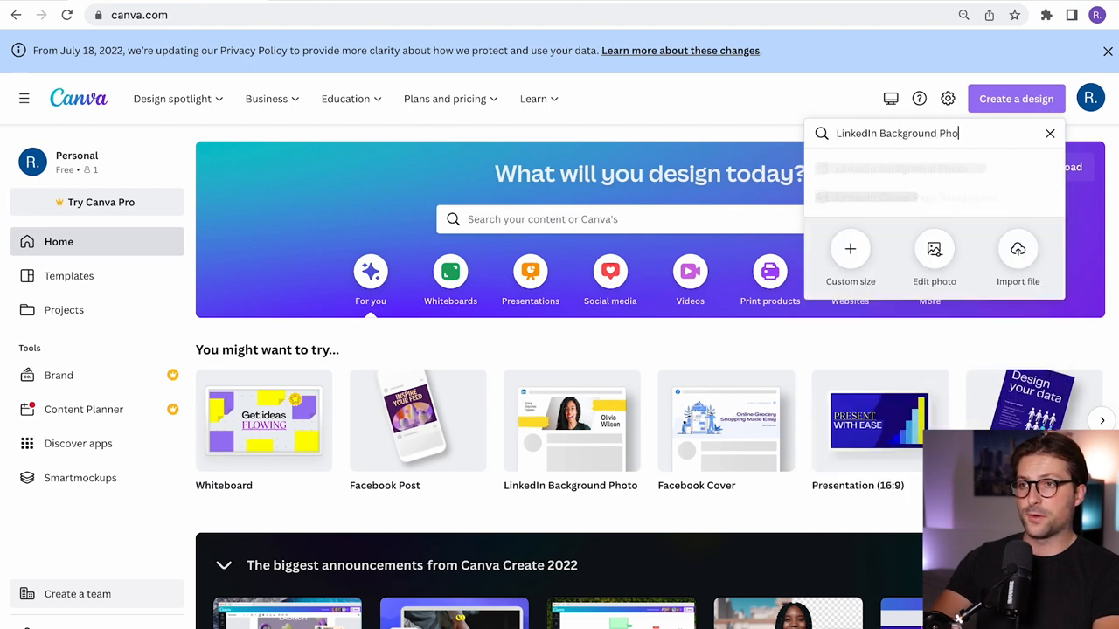
pyautogui.write('to')
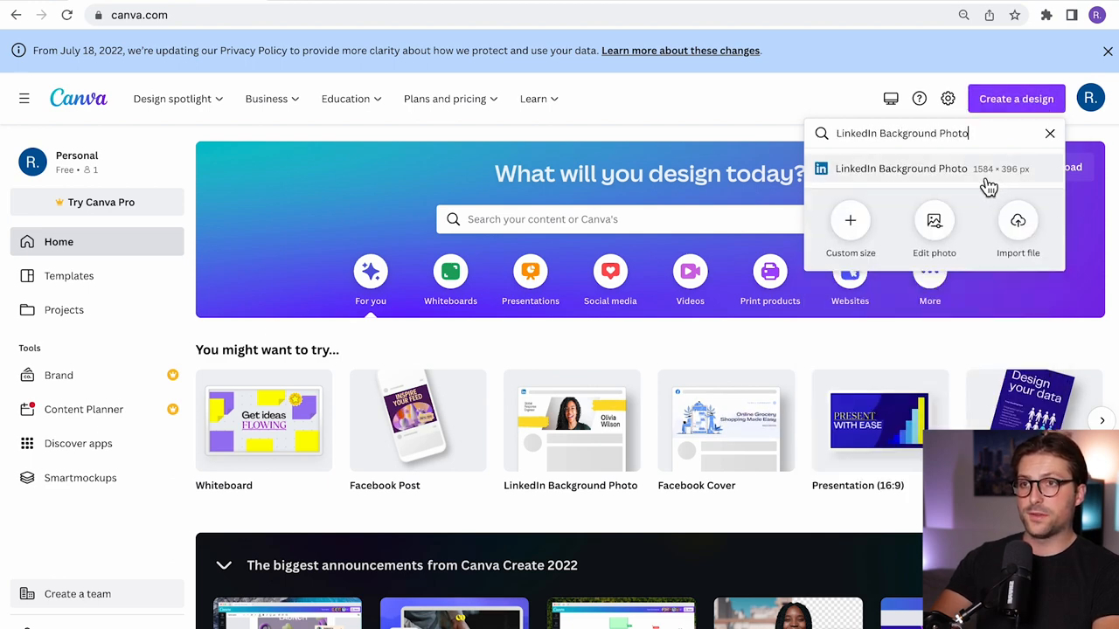
pyautogui.click(902, 168)
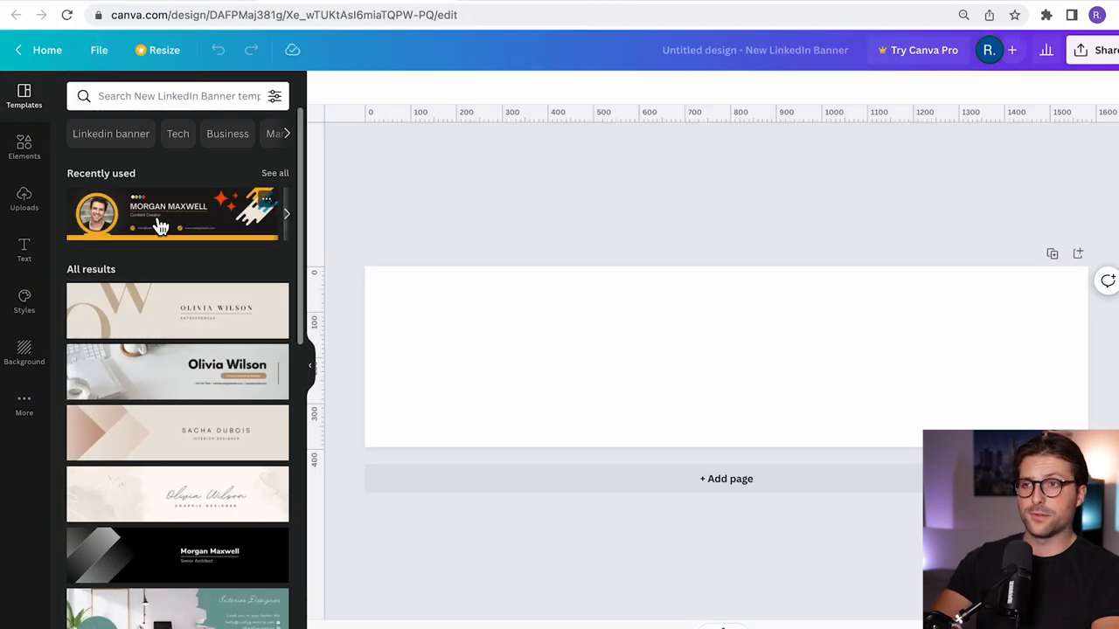
# - Show page margins on the banner and search templates for black minimalist content creator
pyautogui.click(98, 49)
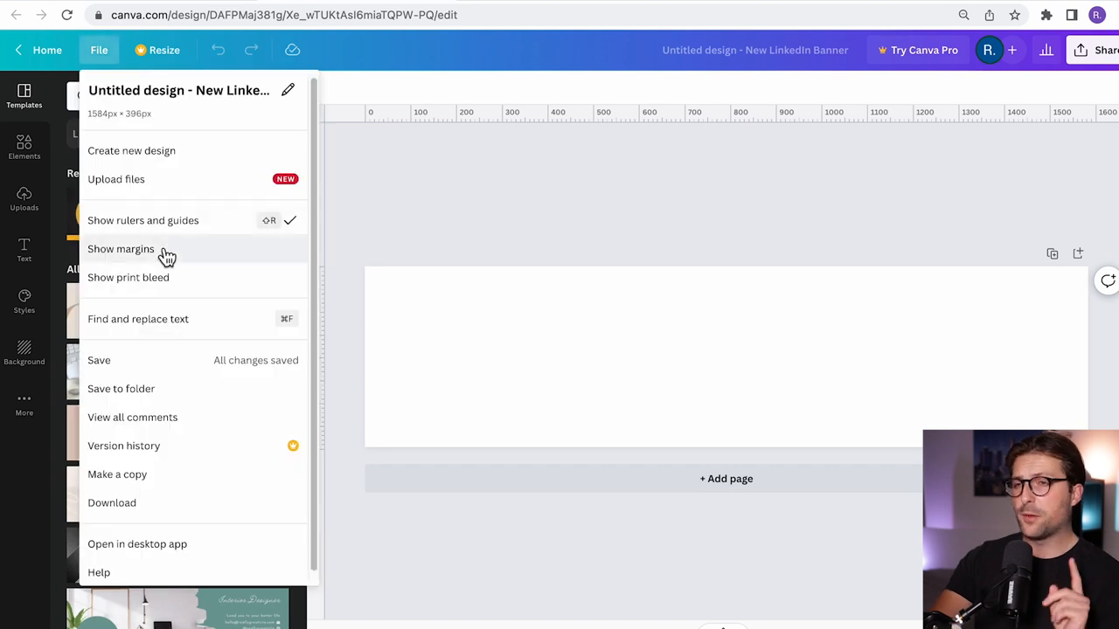
pyautogui.click(24, 95)
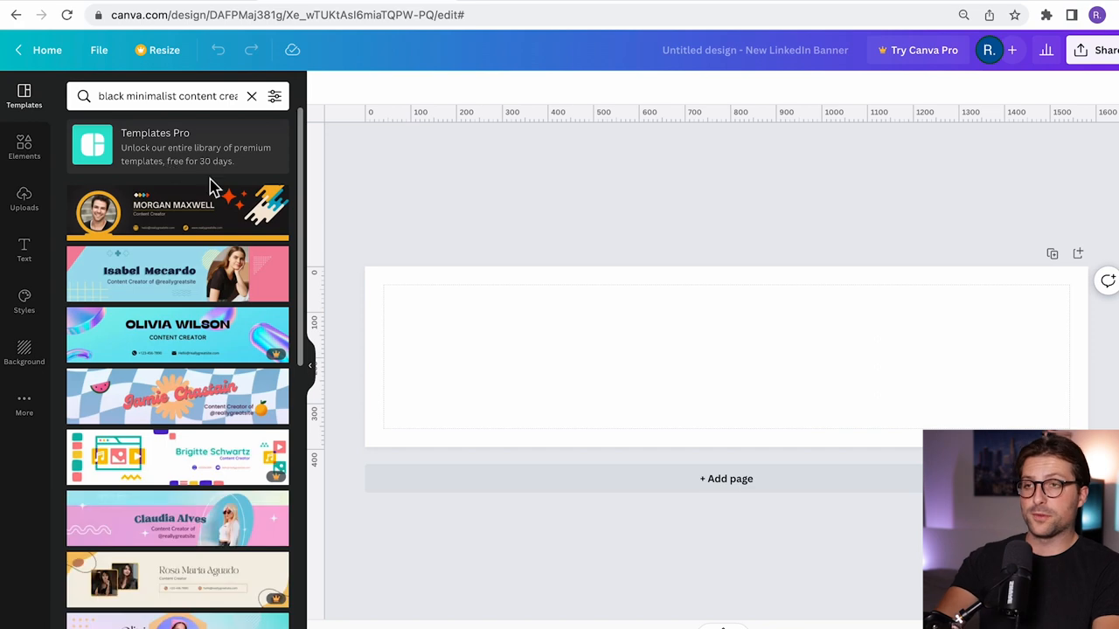
pyautogui.click(178, 213)
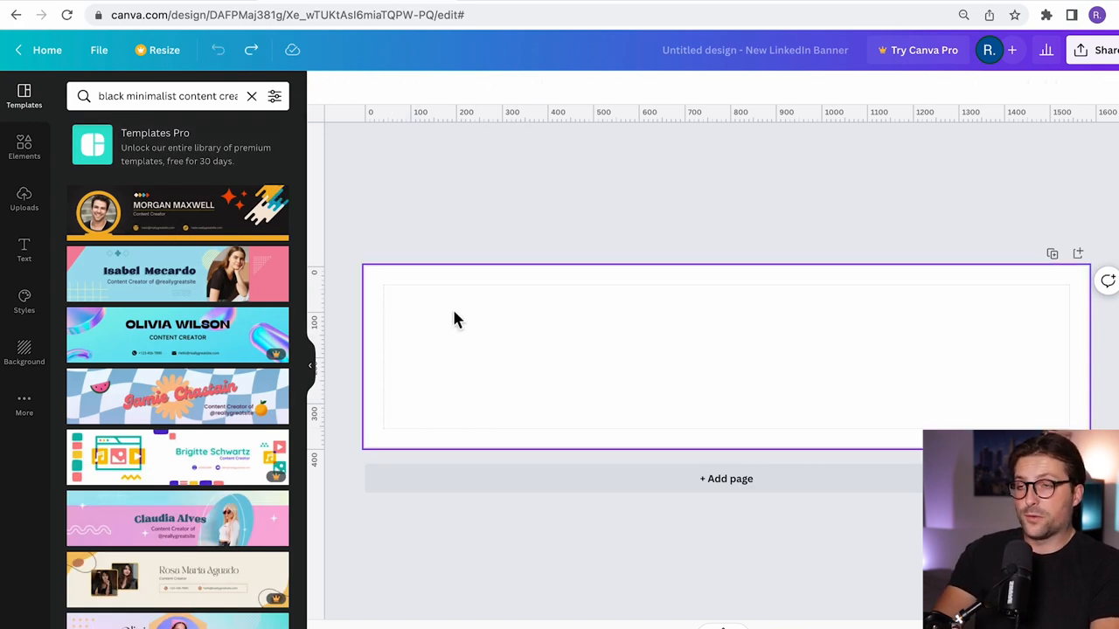
# - Place a grey circle and size it to sit partly below the banner's lower-left edge
pyautogui.click(24, 148)
pyautogui.write('circle')
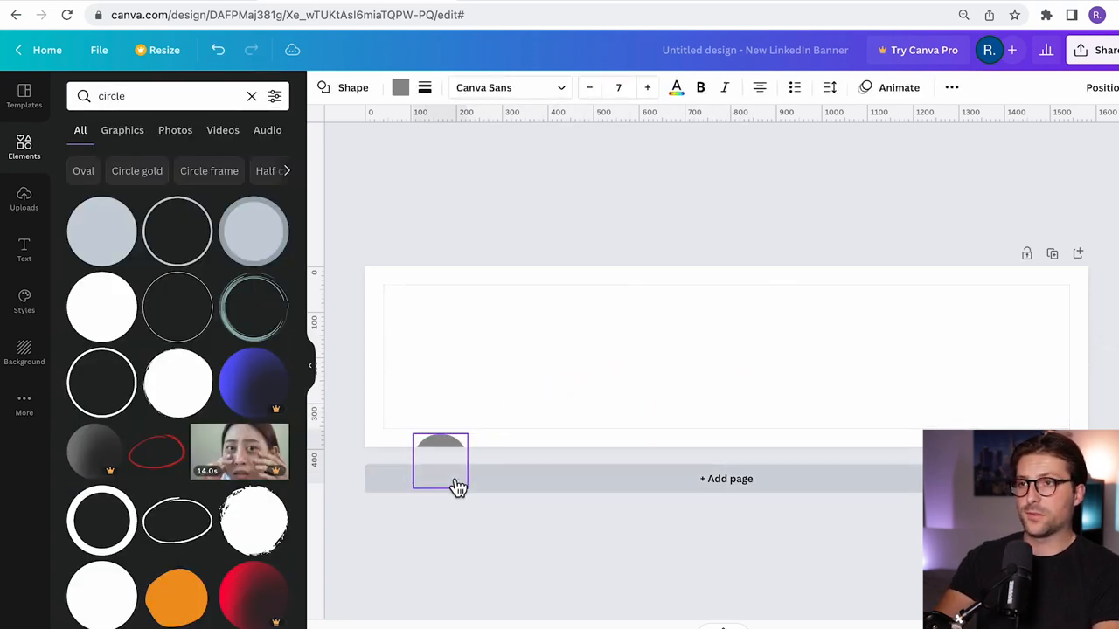
pyautogui.moveTo(440, 462); pyautogui.dragTo(437, 447)
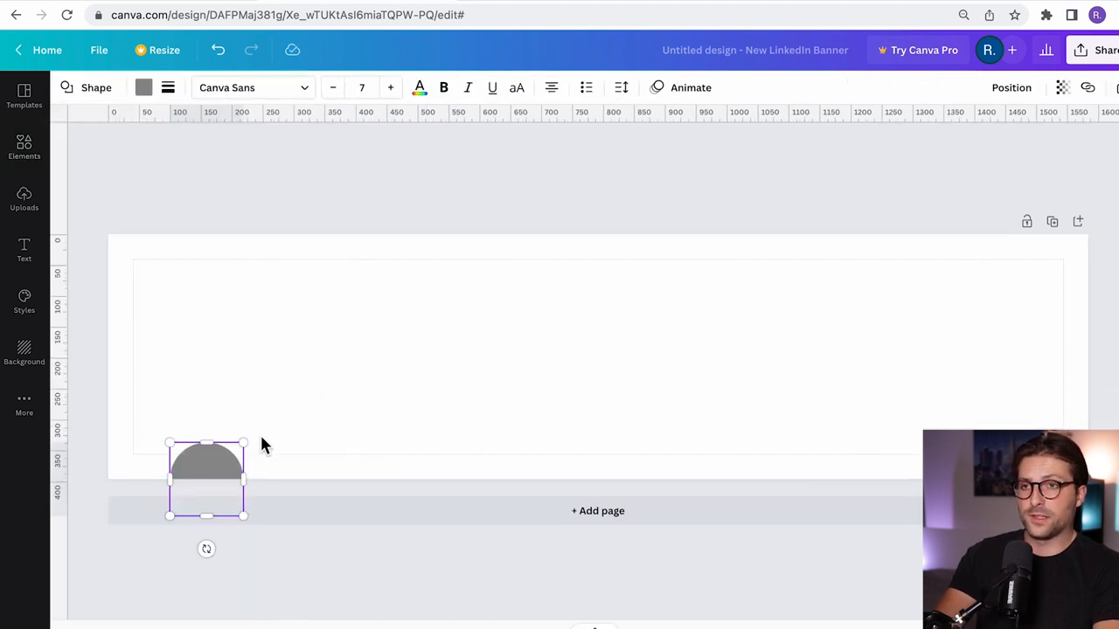
pyautogui.moveTo(243, 444); pyautogui.dragTo(382, 302)
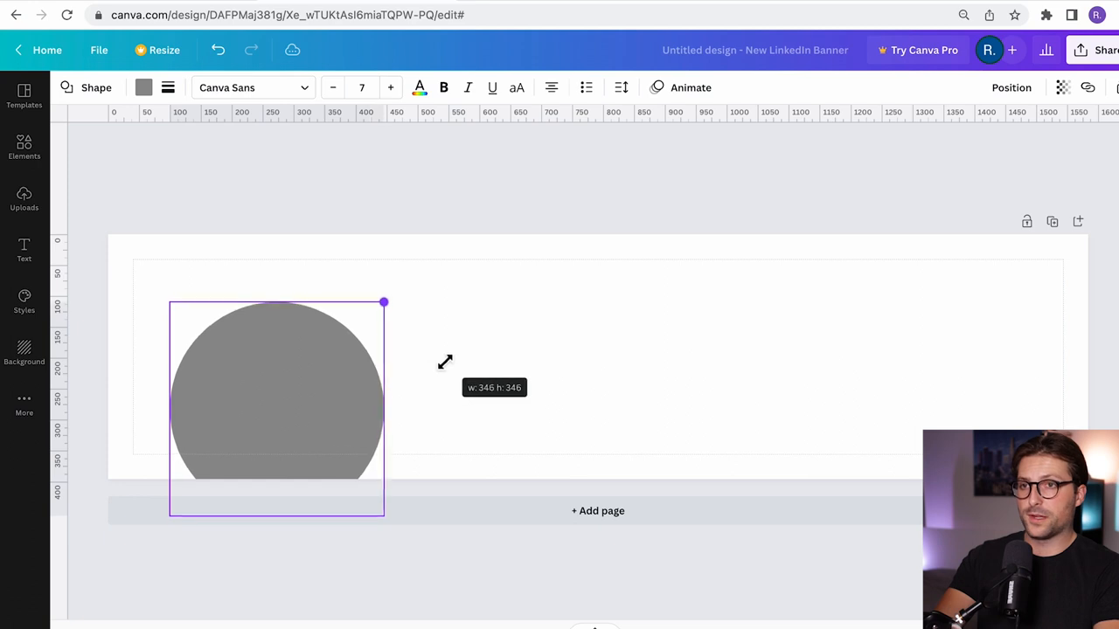
pyautogui.moveTo(382, 302); pyautogui.dragTo(367, 318)
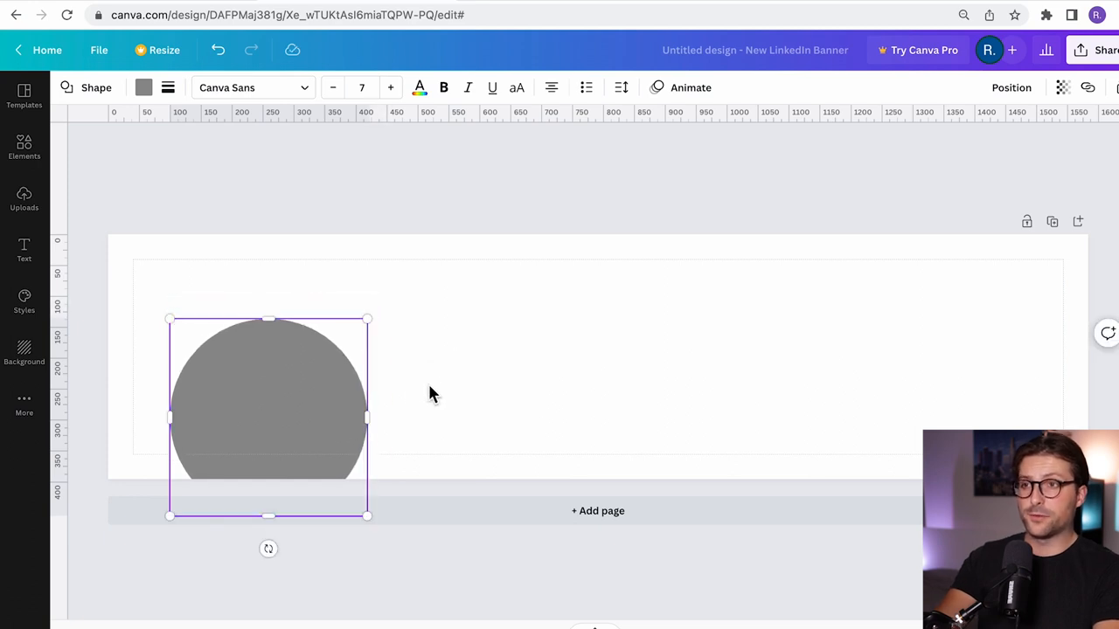
pyautogui.moveTo(268, 416); pyautogui.dragTo(260, 461)
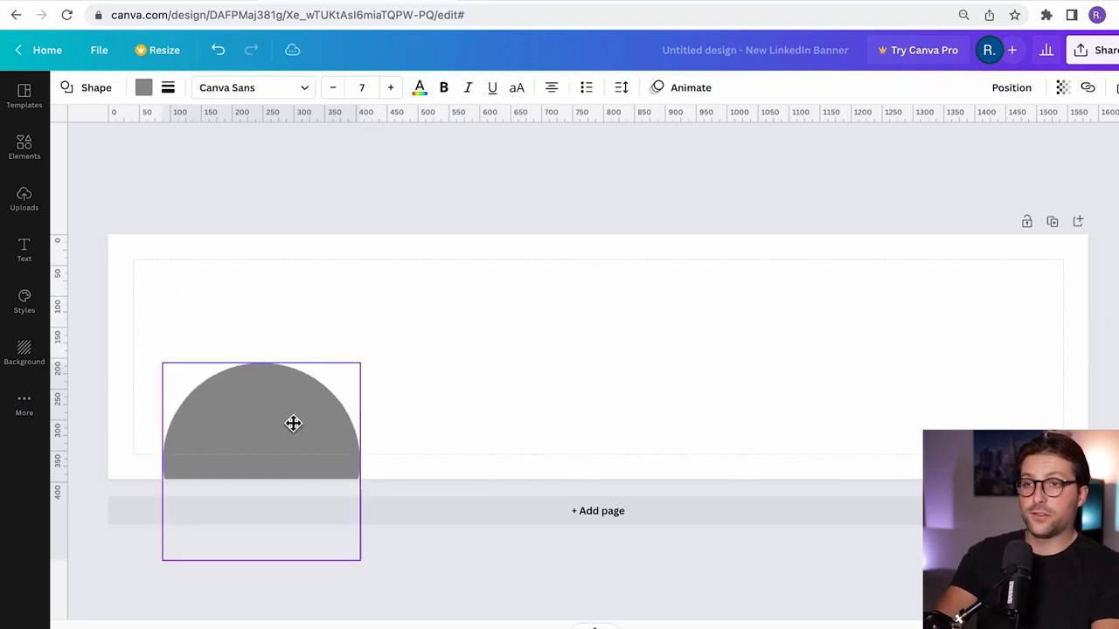
pyautogui.moveTo(360, 366); pyautogui.dragTo(418, 321)
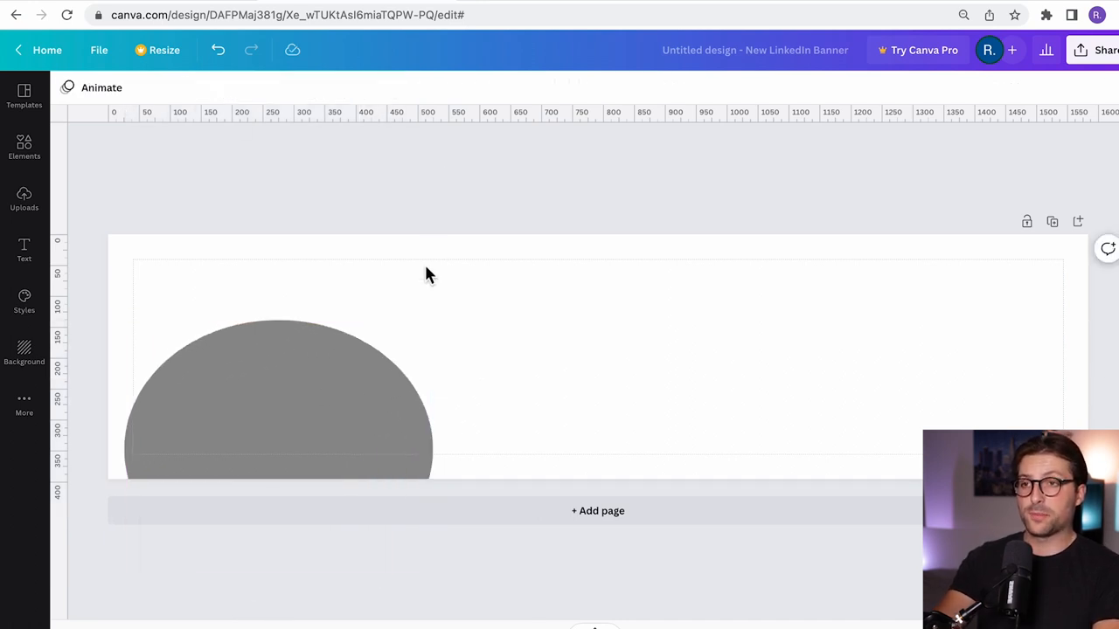
pyautogui.click(276, 393)
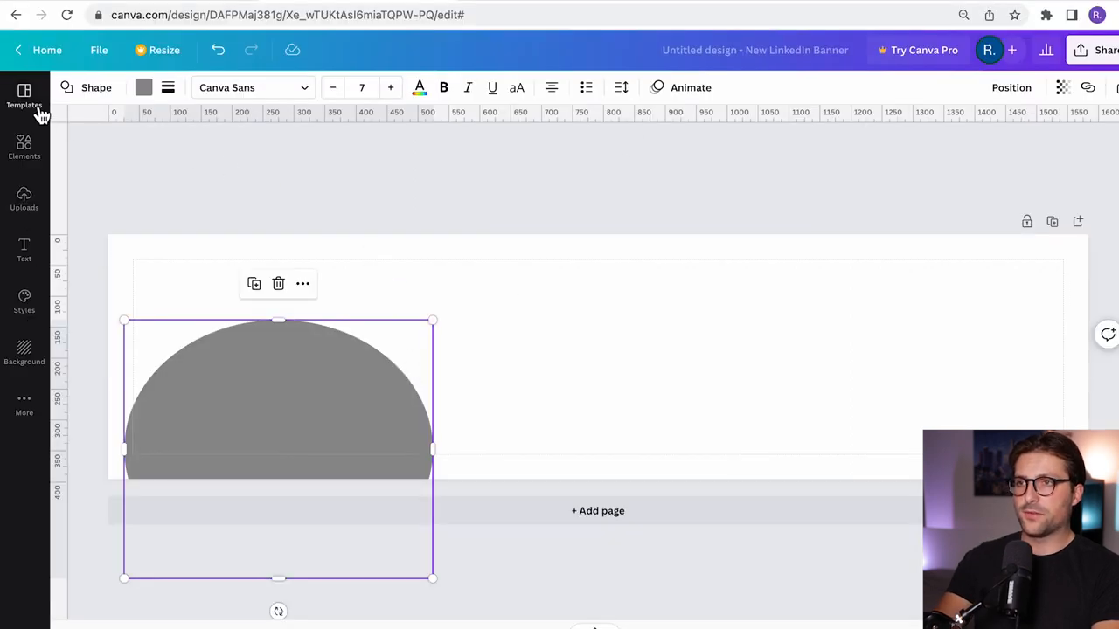
# - Return to the template search results before heading to a new Google tab
pyautogui.click(25, 97)
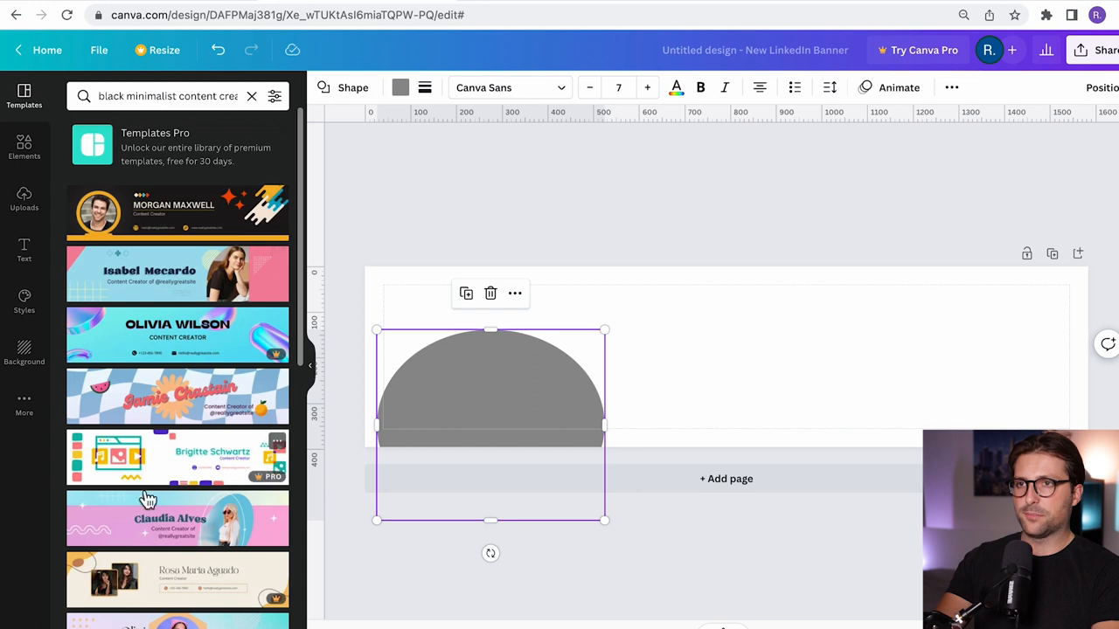
pyautogui.moveTo(280, 362)
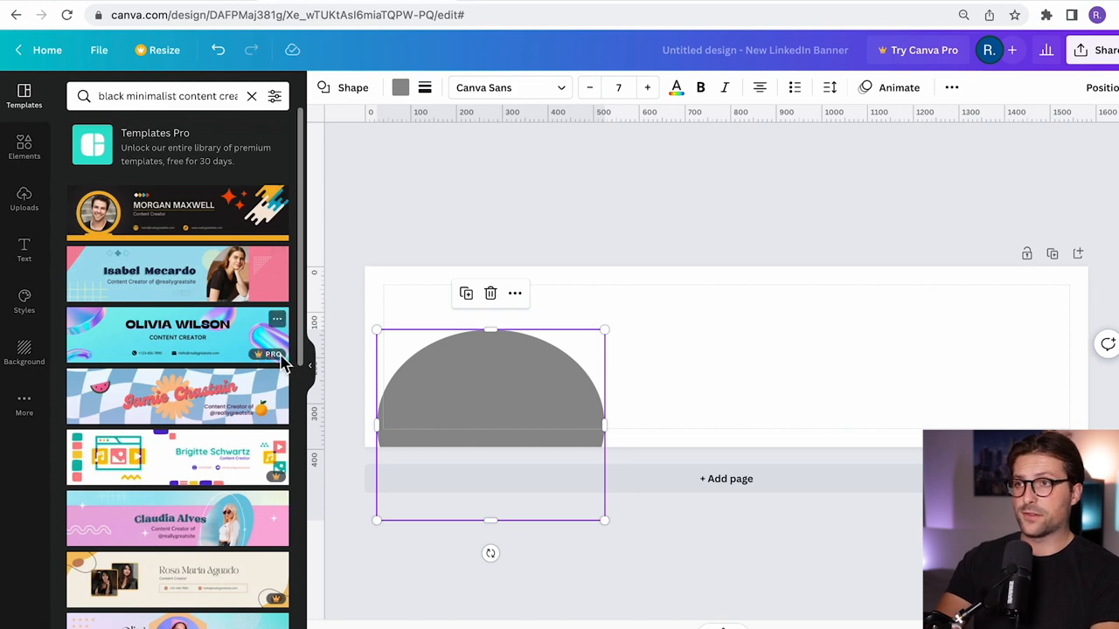
pyautogui.click(178, 336)
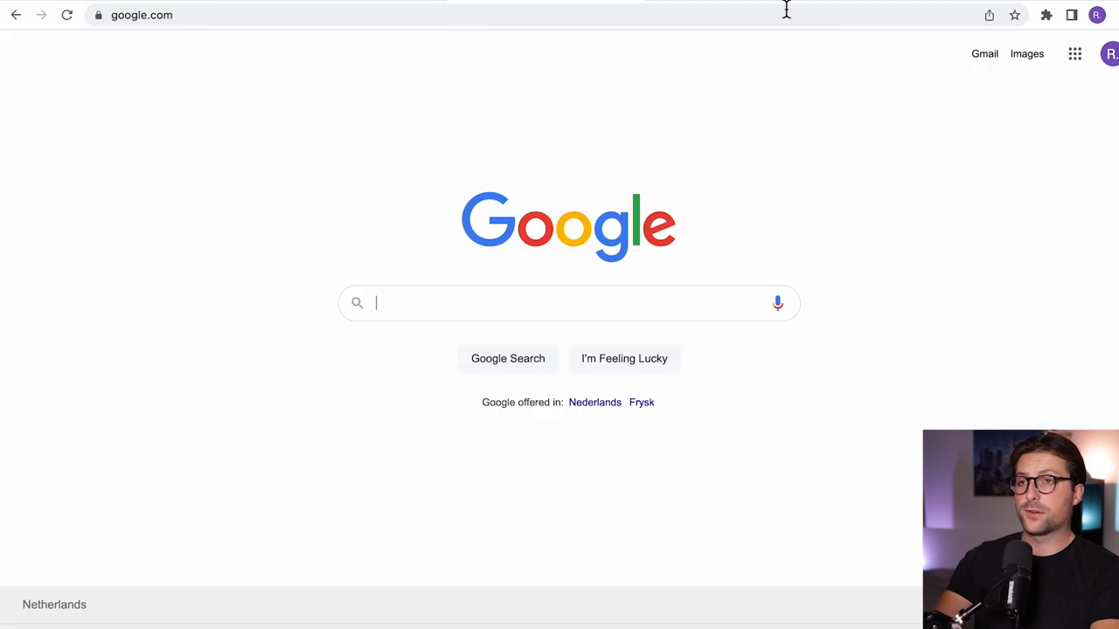
# - Search stock photos for 'desk' and pick the top-down laptop-and-glasses photo for the background
pyautogui.write('pixabay.com')
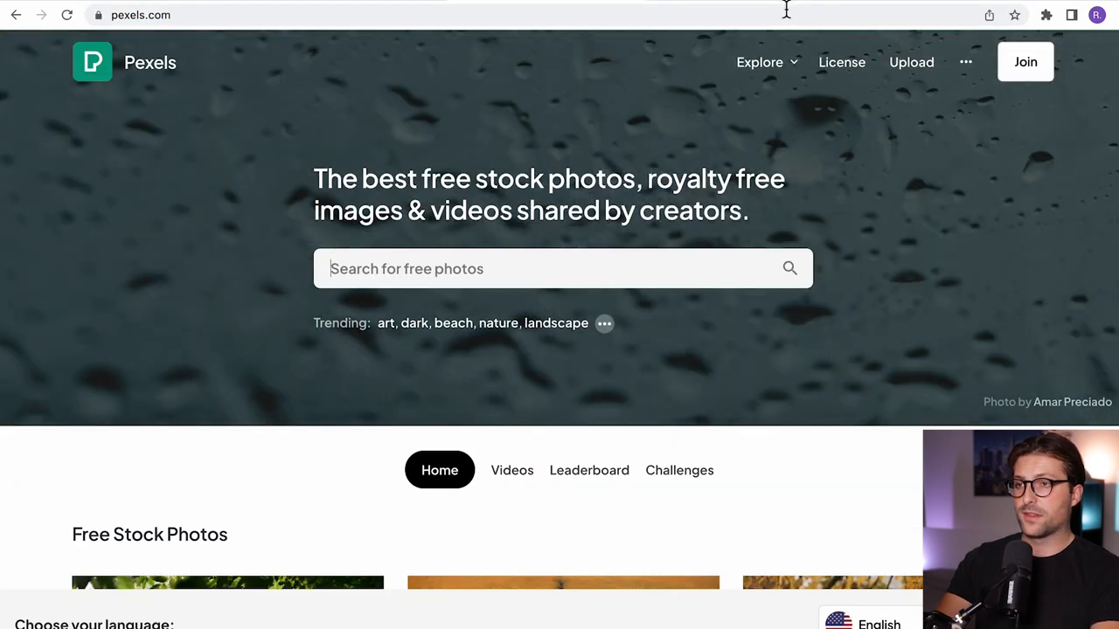
pyautogui.write('de')
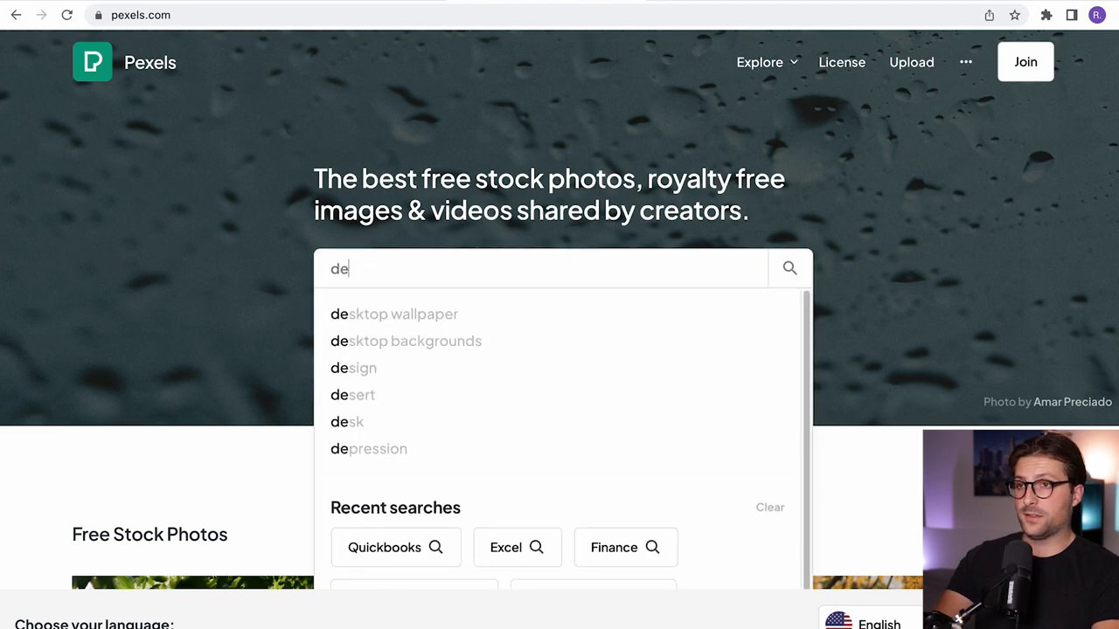
pyautogui.click(346, 422)
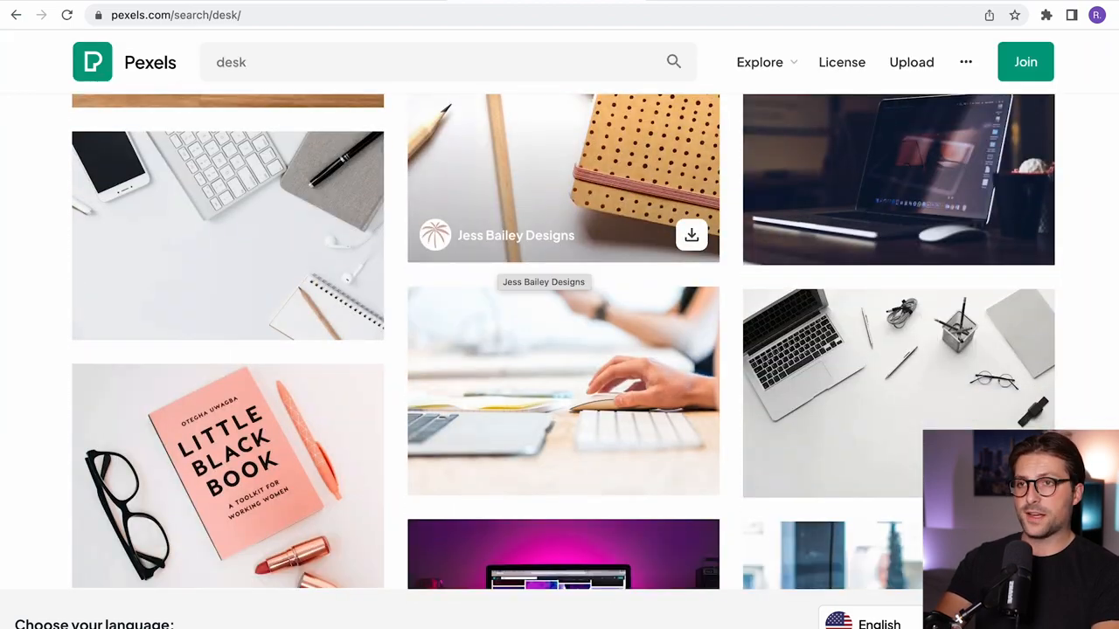
pyautogui.click(898, 391)
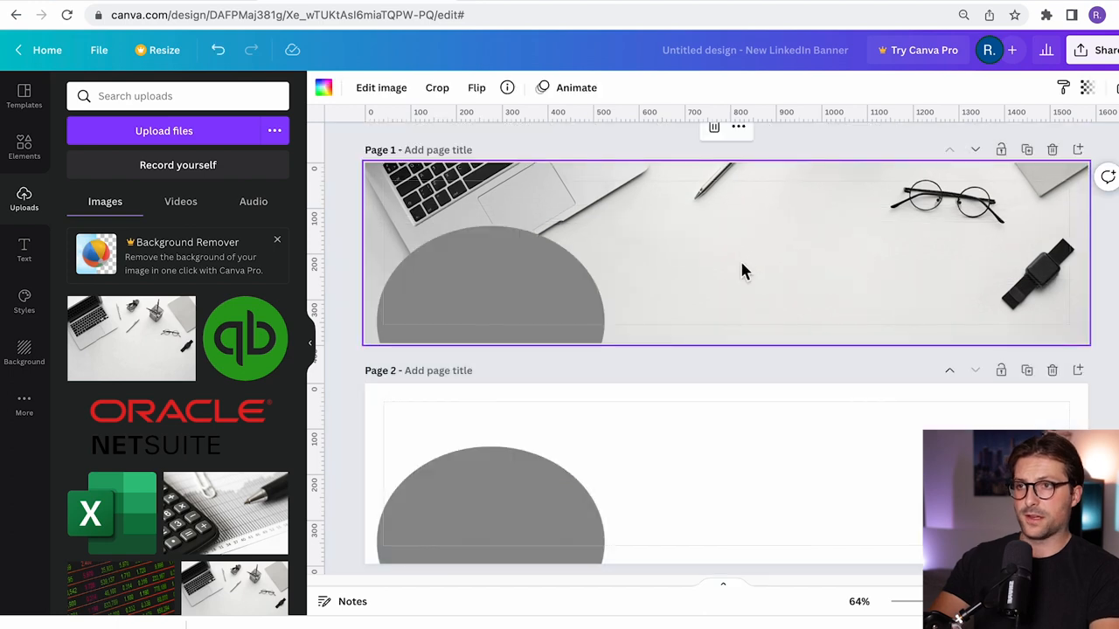
# - Search the Templates panel for 'olivia' to list the Olivia Wilson banners
pyautogui.write('olivi')
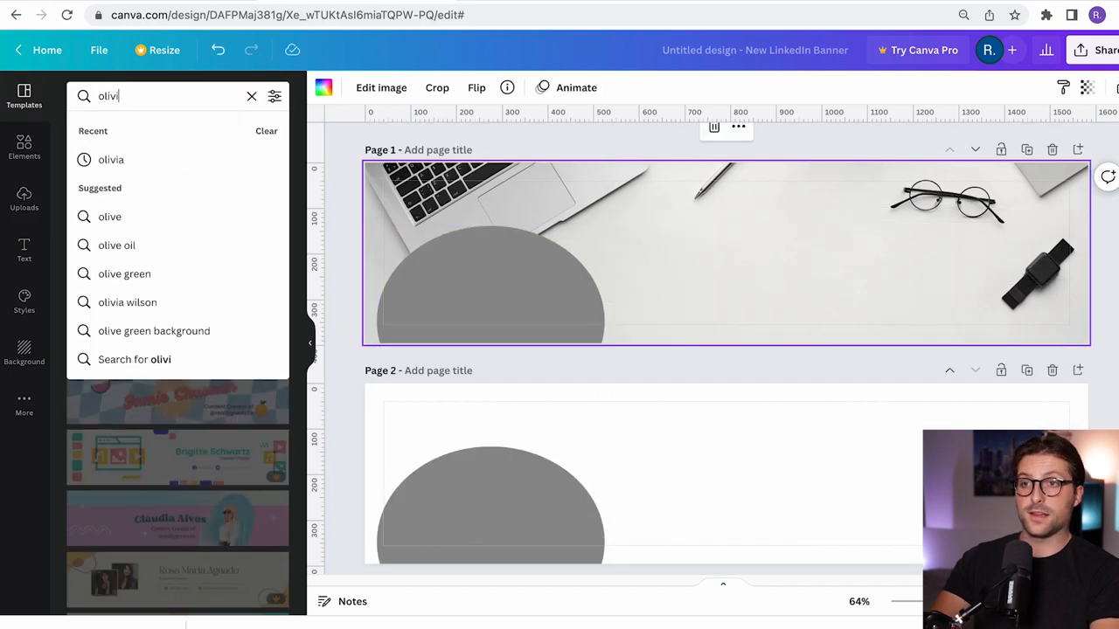
pyautogui.click(112, 159)
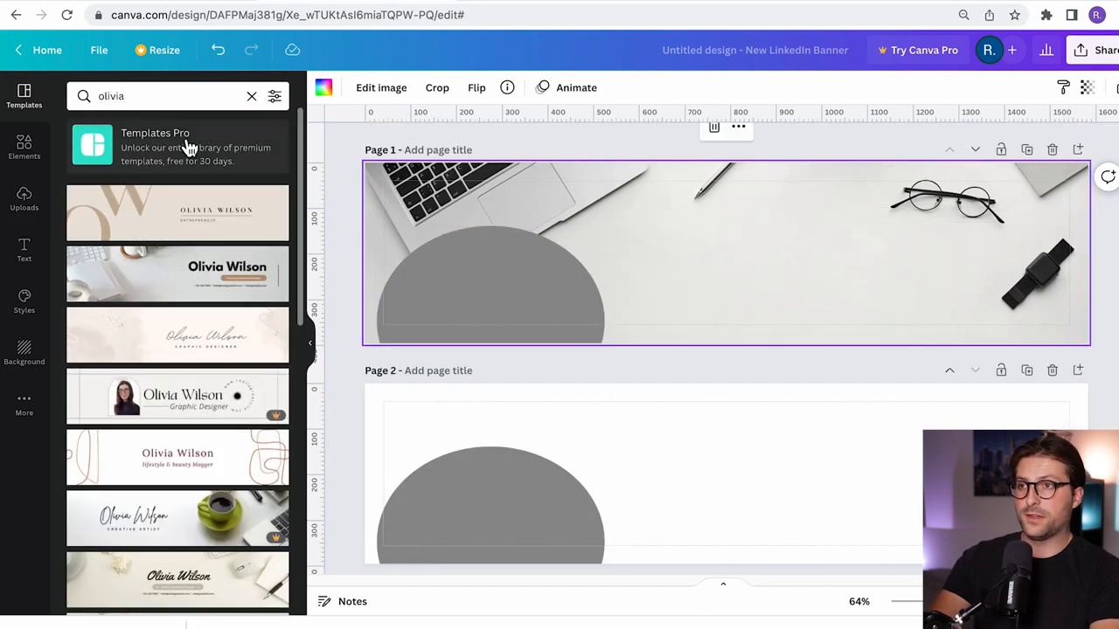
pyautogui.moveTo(178, 395)
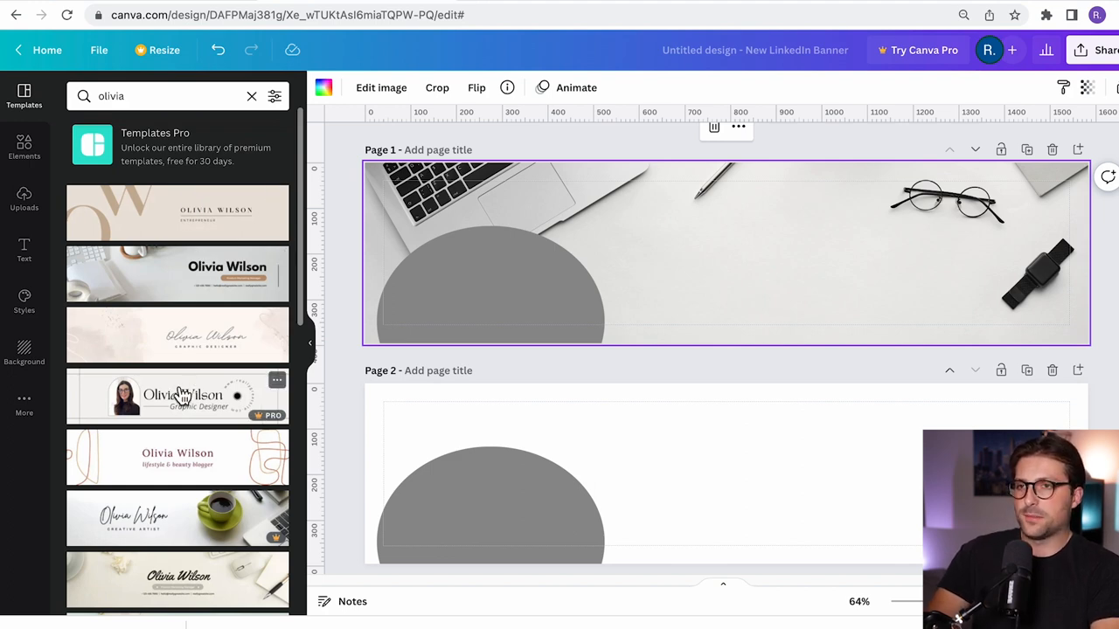
pyautogui.moveTo(193, 231)
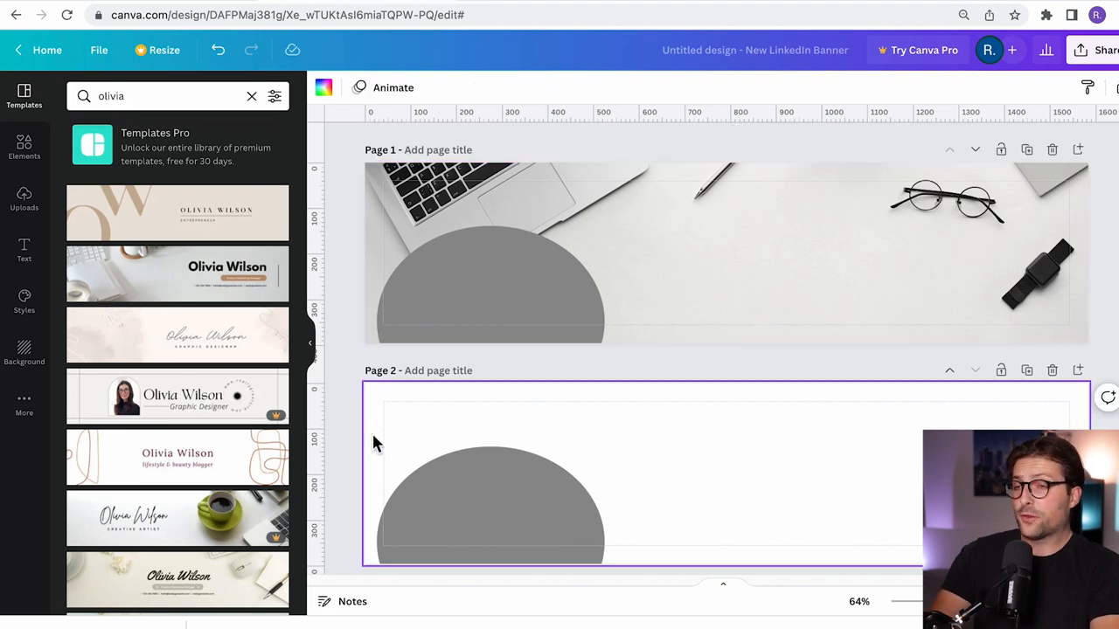
pyautogui.moveTo(241, 218)
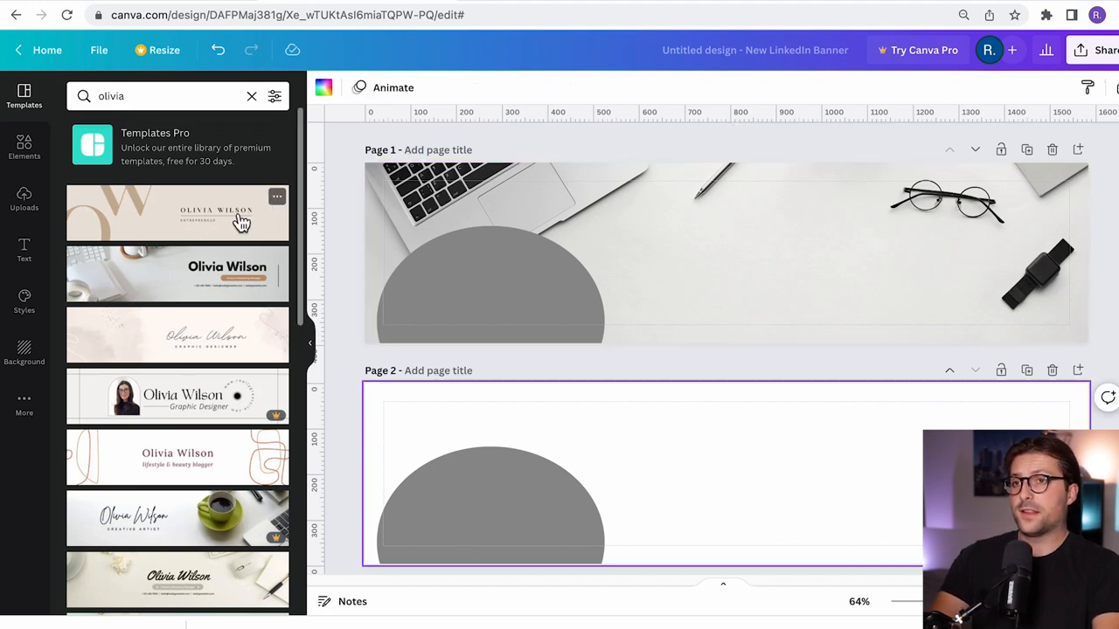
# - Apply the Olivia Wilson template to page 2 and reuse its name with a MARKETING | SOCIAL MEDIA subtitle
pyautogui.click(179, 213)
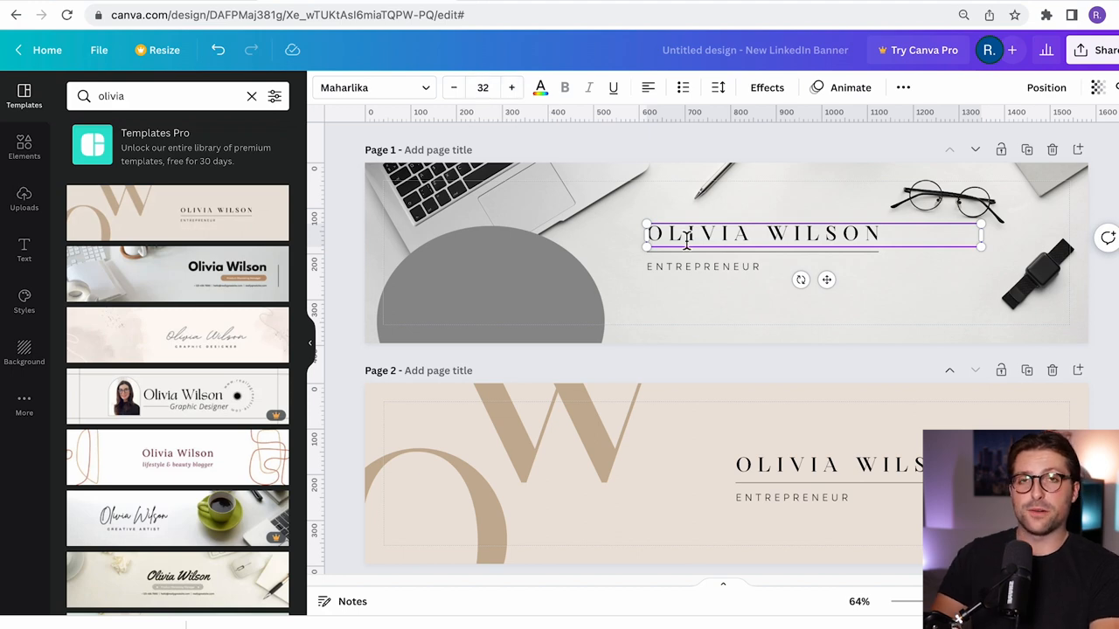
pyautogui.click(703, 266)
pyautogui.write('MARKETING | SOCIAL MEDIA')
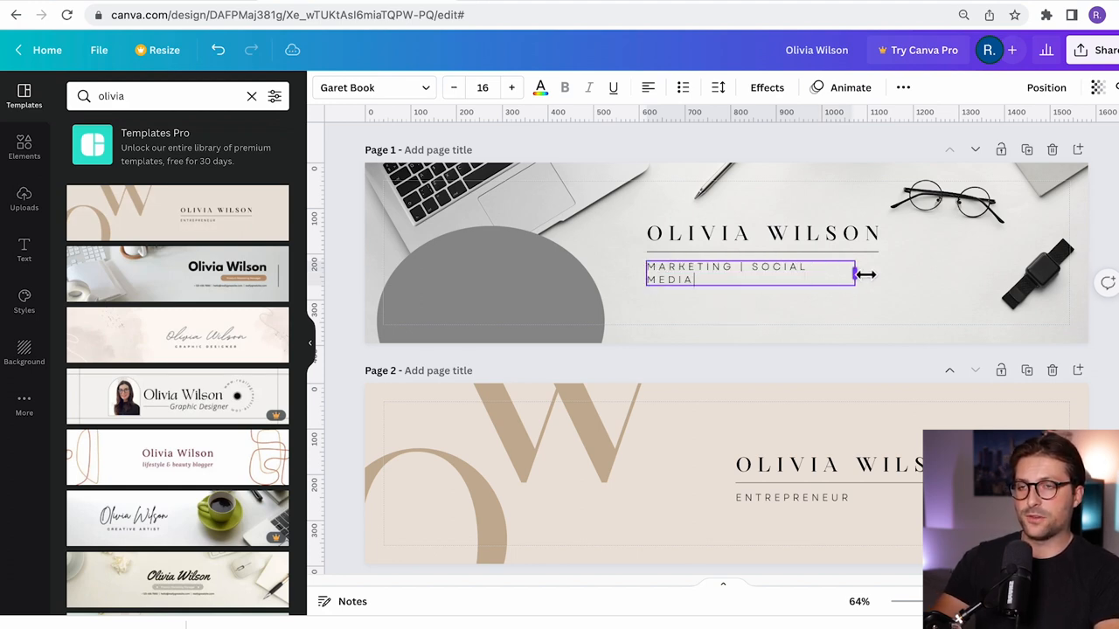
pyautogui.click(762, 233)
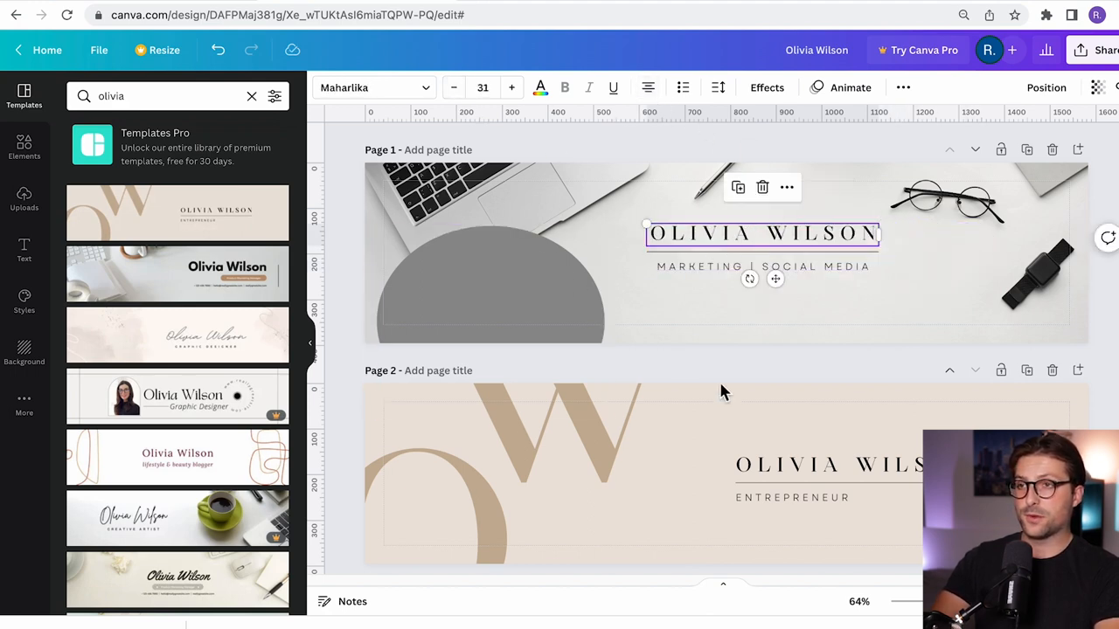
pyautogui.scroll(-3)
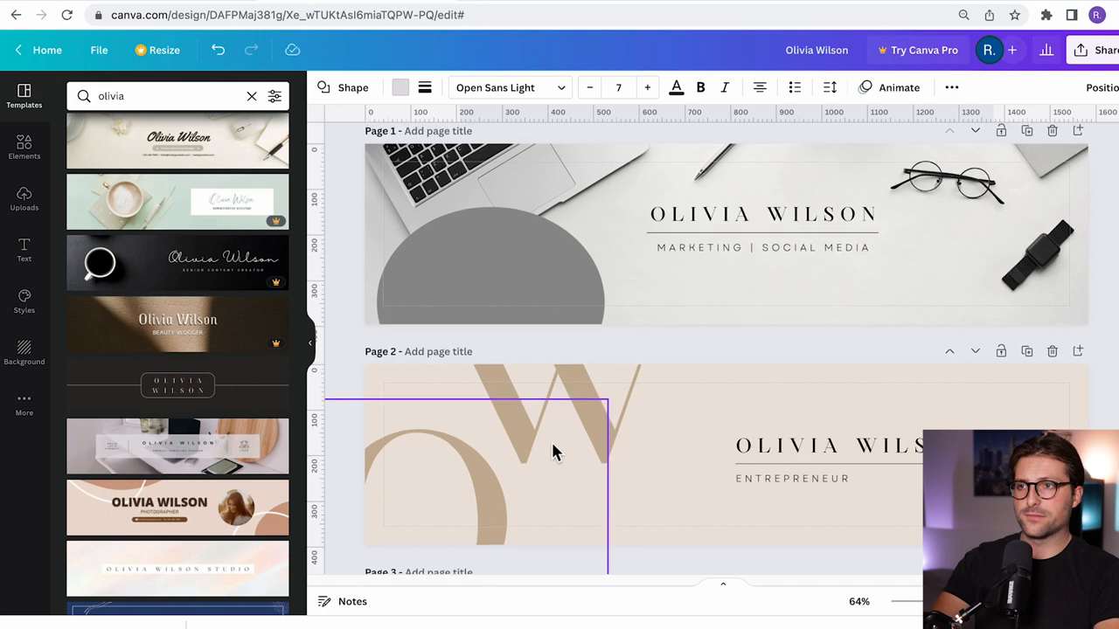
# - Frame the text in a black-outlined box and set the desk photo's transparency to 95
pyautogui.click(762, 232)
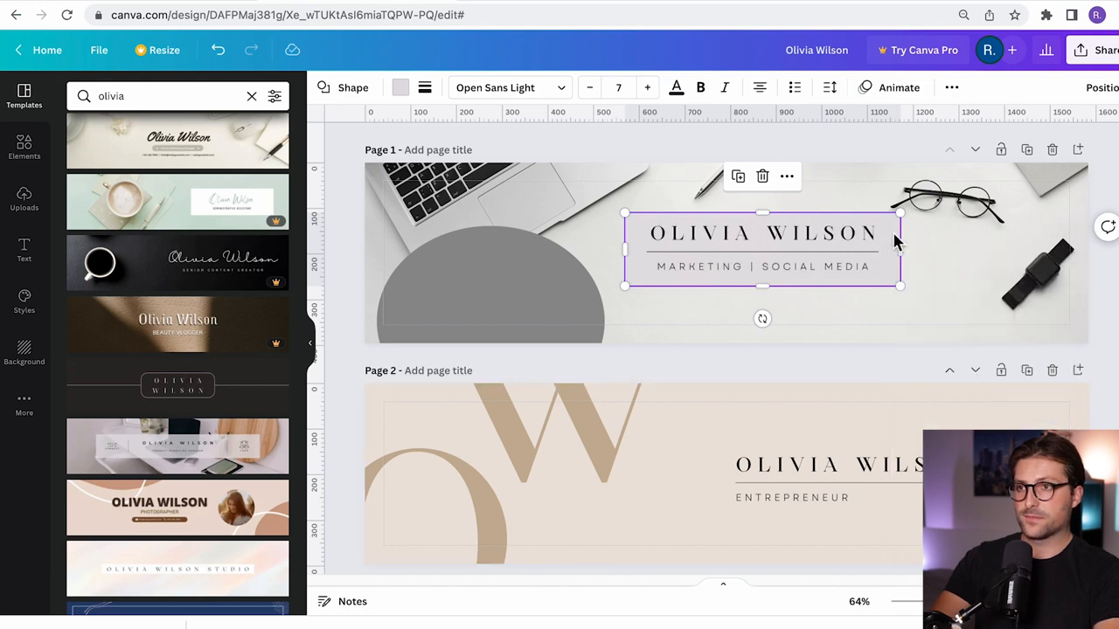
pyautogui.click(423, 87)
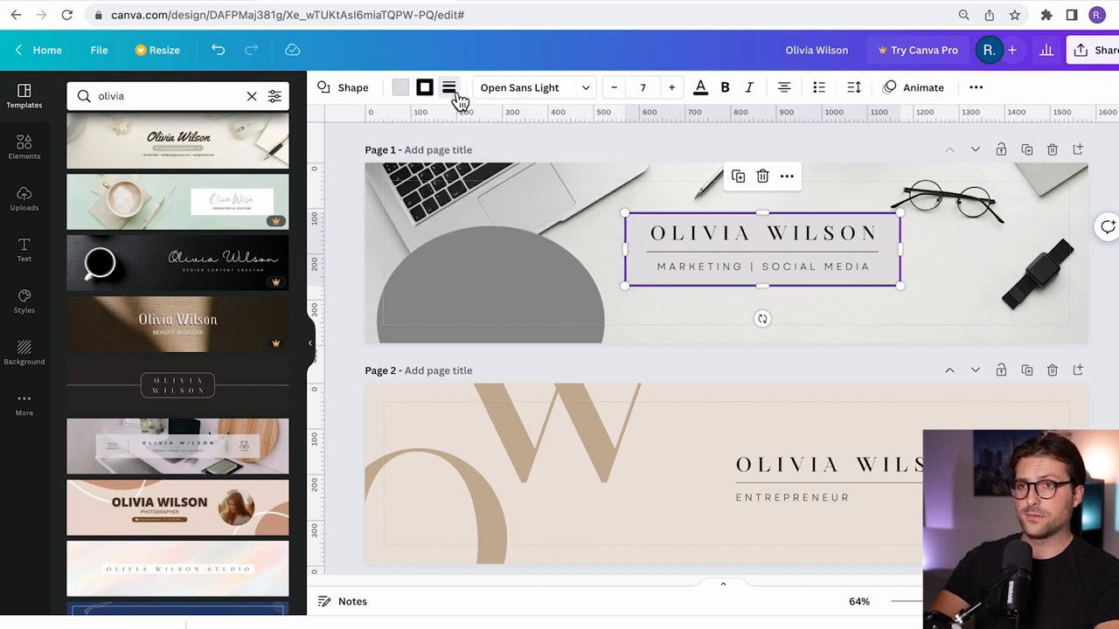
pyautogui.click(1056, 184)
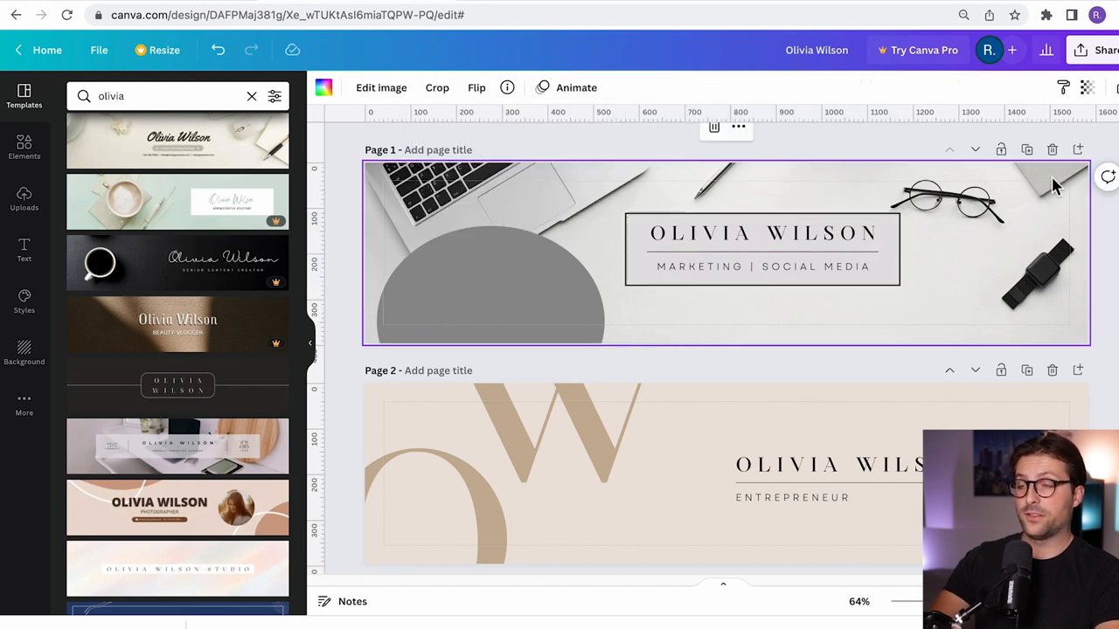
pyautogui.click(1063, 88)
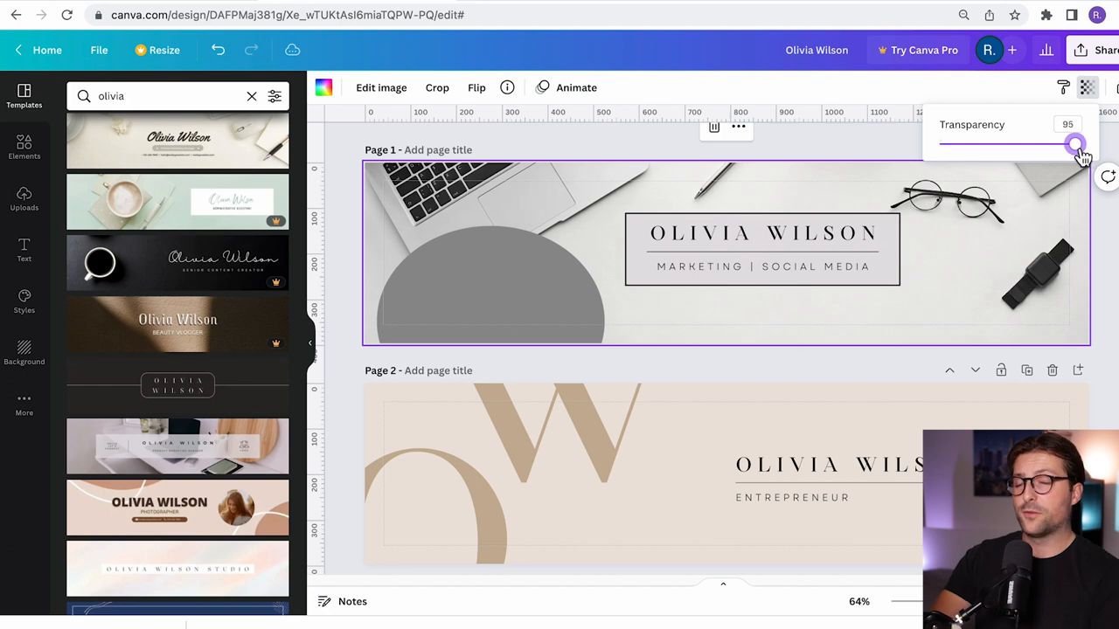
pyautogui.moveTo(1075, 145); pyautogui.dragTo(1052, 146)
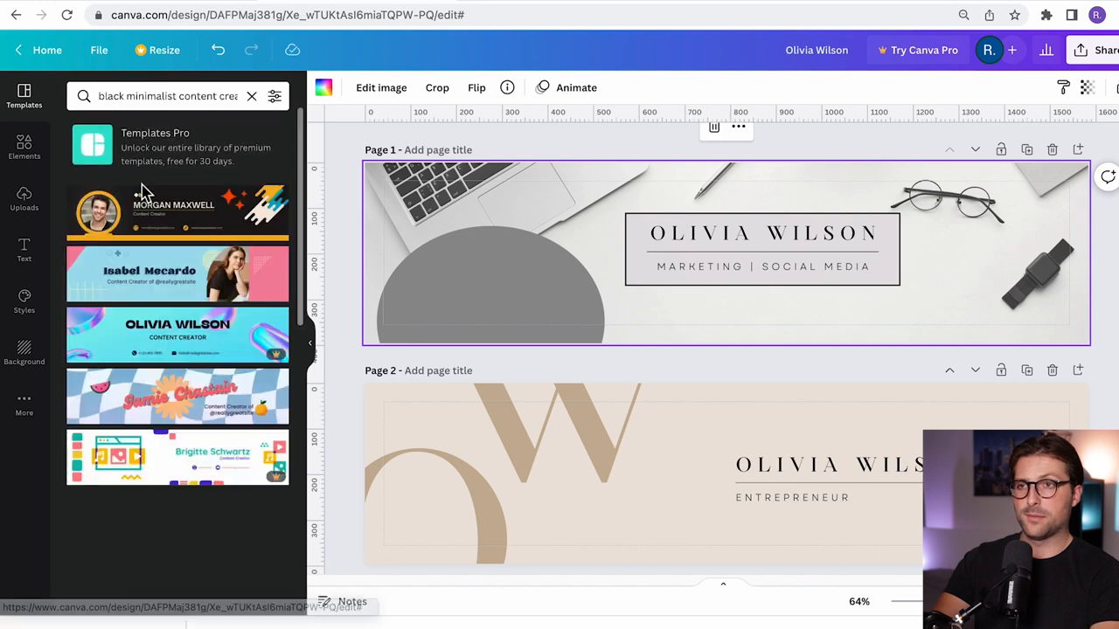
# - Add the Morgan Maxwell template's email and website row with dark icons, then bring up Download
pyautogui.click(489, 283)
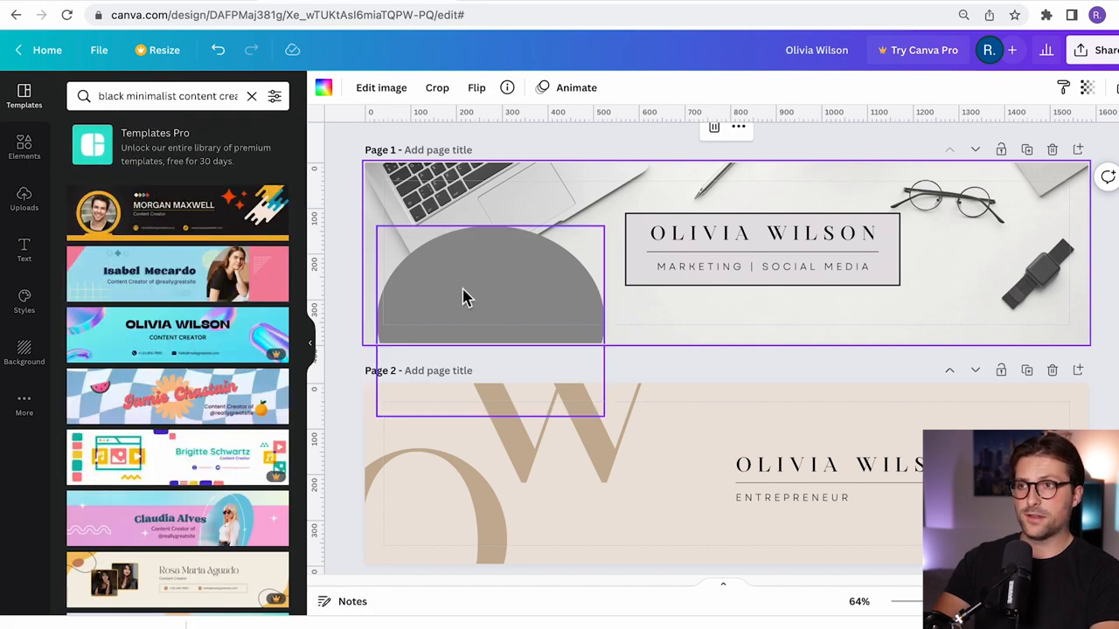
pyautogui.scroll(-3)
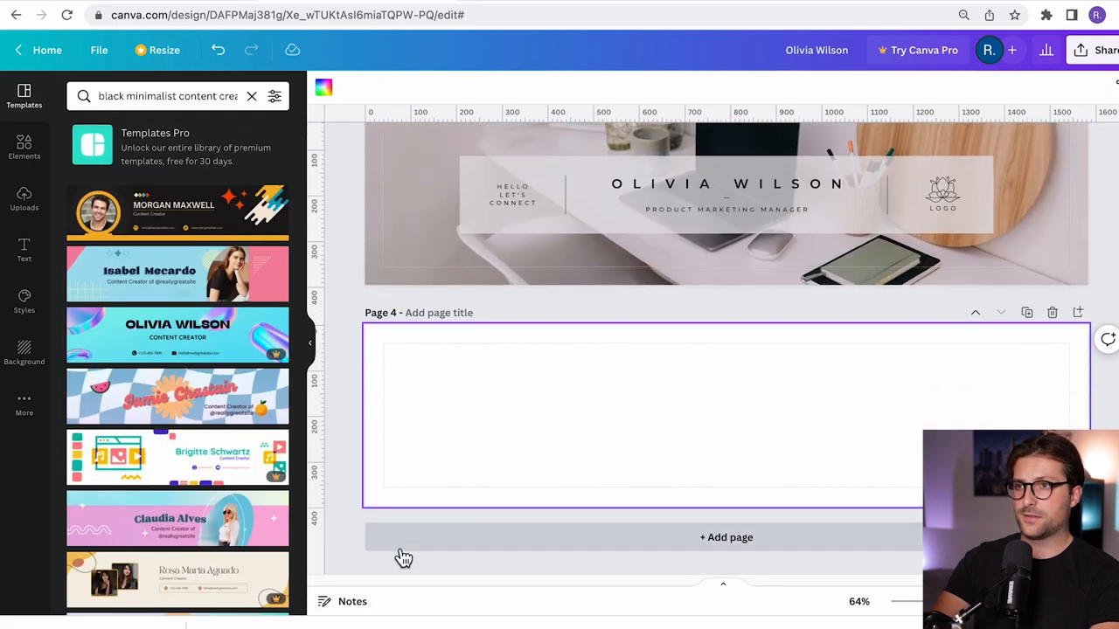
pyautogui.click(177, 213)
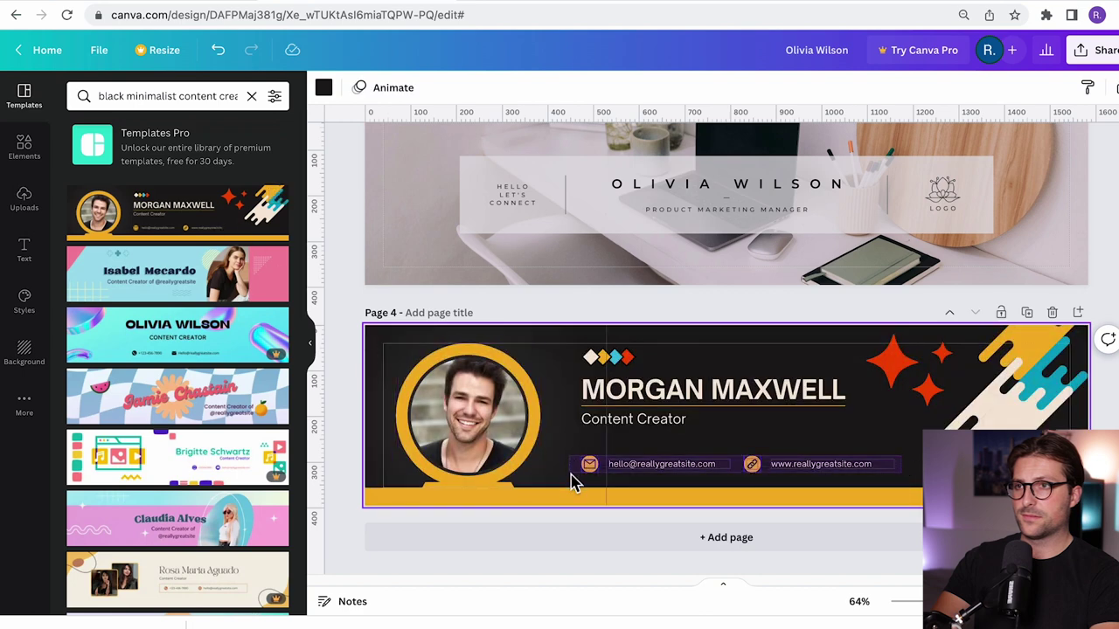
pyautogui.moveTo(909, 465)
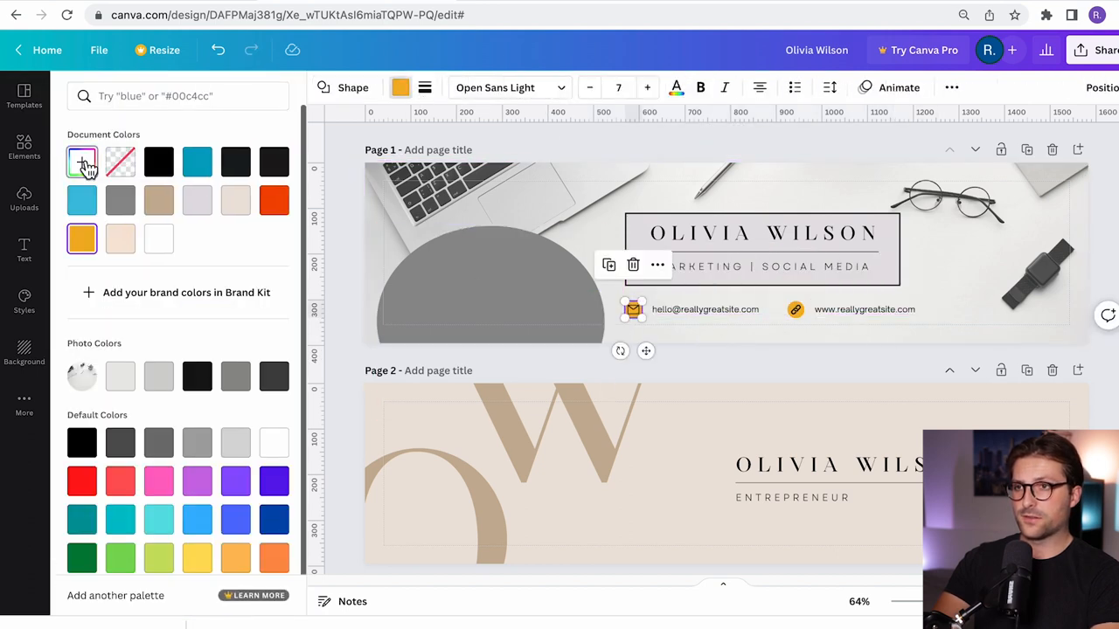
pyautogui.click(24, 91)
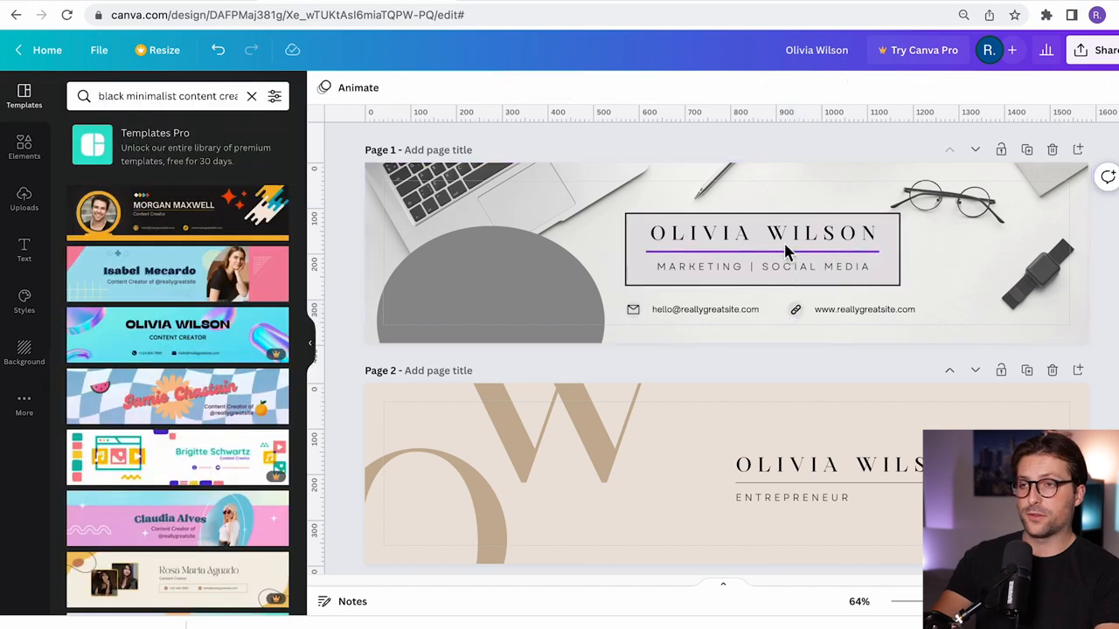
pyautogui.click(1088, 48)
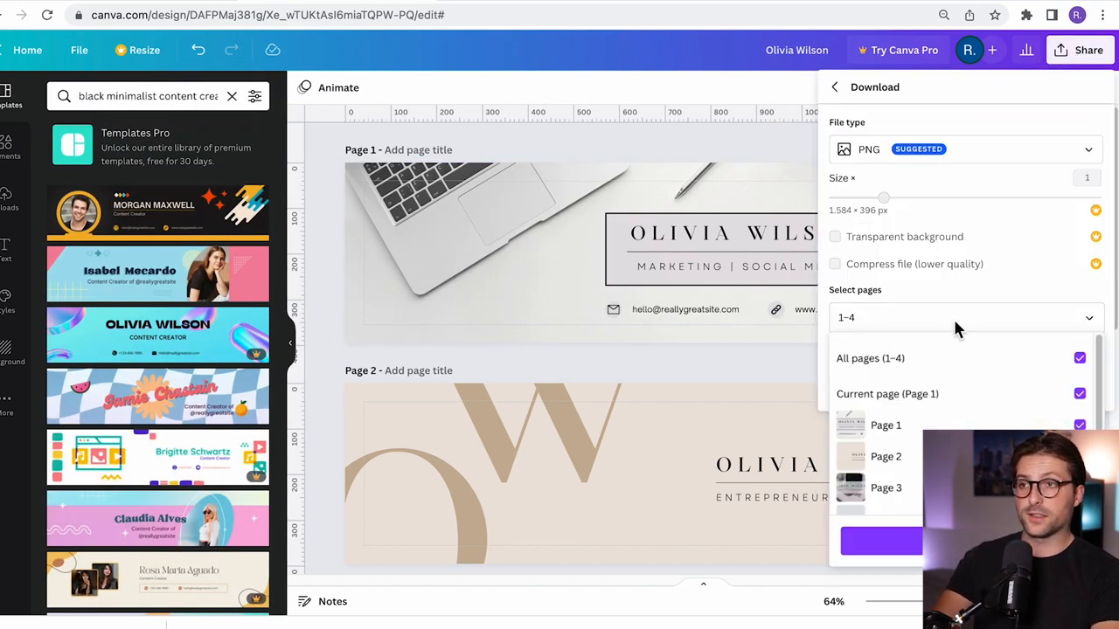
# - Download the selected student banner pages before starting the new LinkedIn banner
pyautogui.click(887, 393)
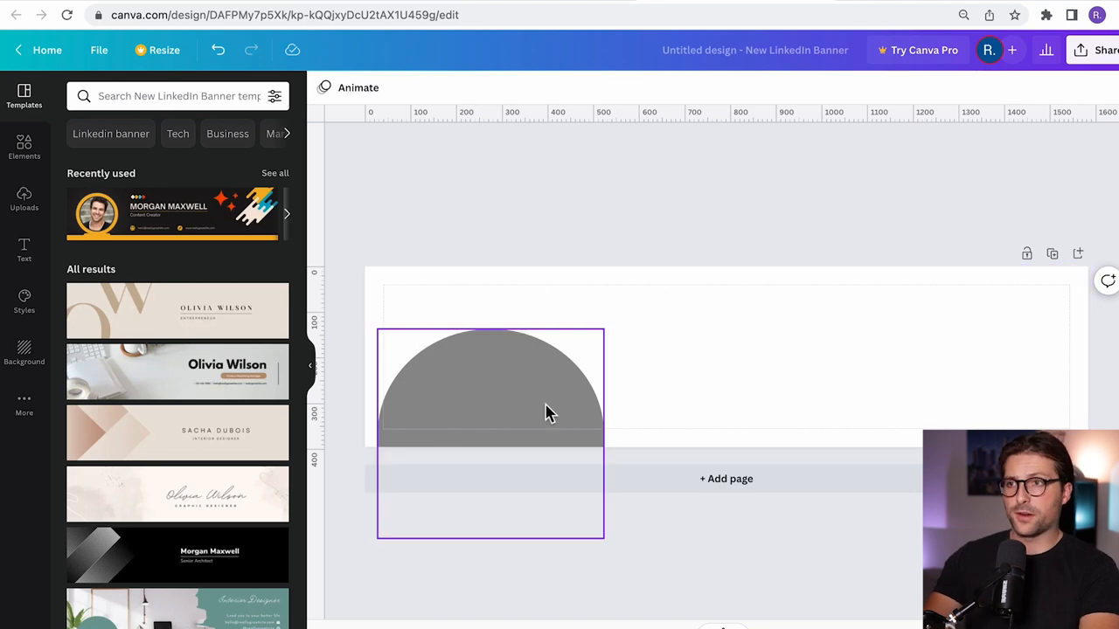
# - Add the uploaded calculator-and-pen photo as a left panel, sent behind the grey semicircle and narrowed to fit
pyautogui.click(25, 199)
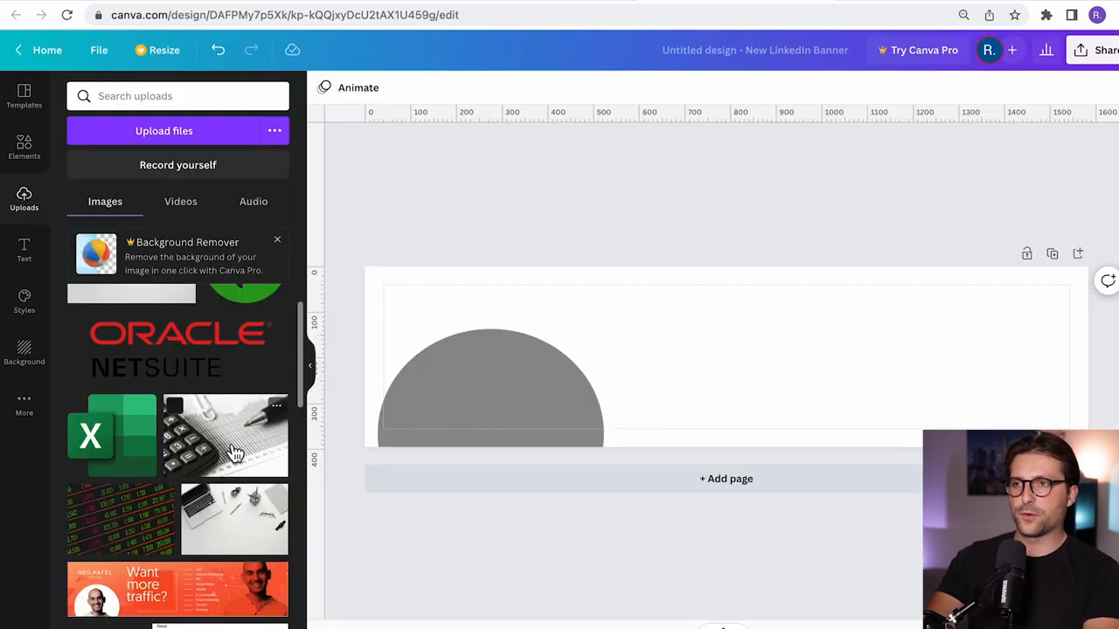
pyautogui.click(226, 435)
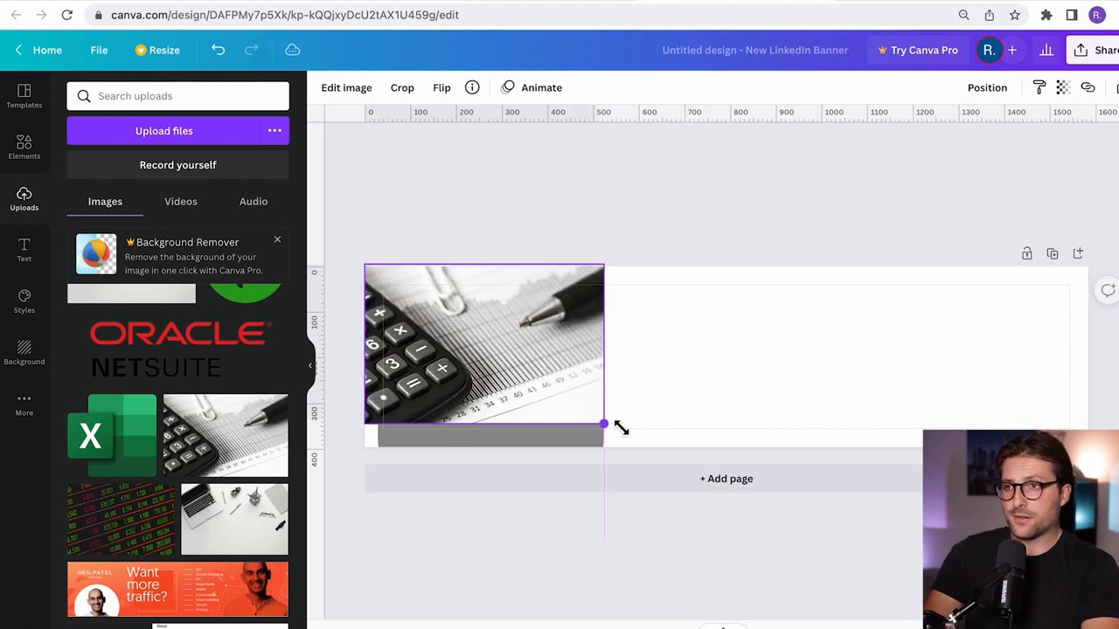
pyautogui.rightClick(486, 353)
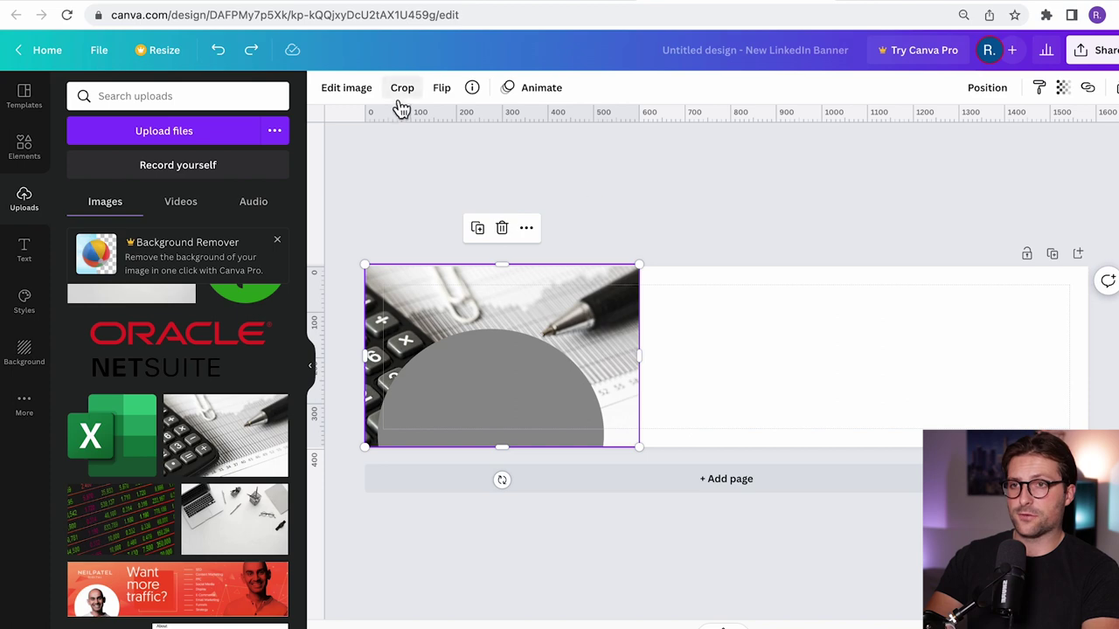
pyautogui.moveTo(638, 357); pyautogui.dragTo(626, 357)
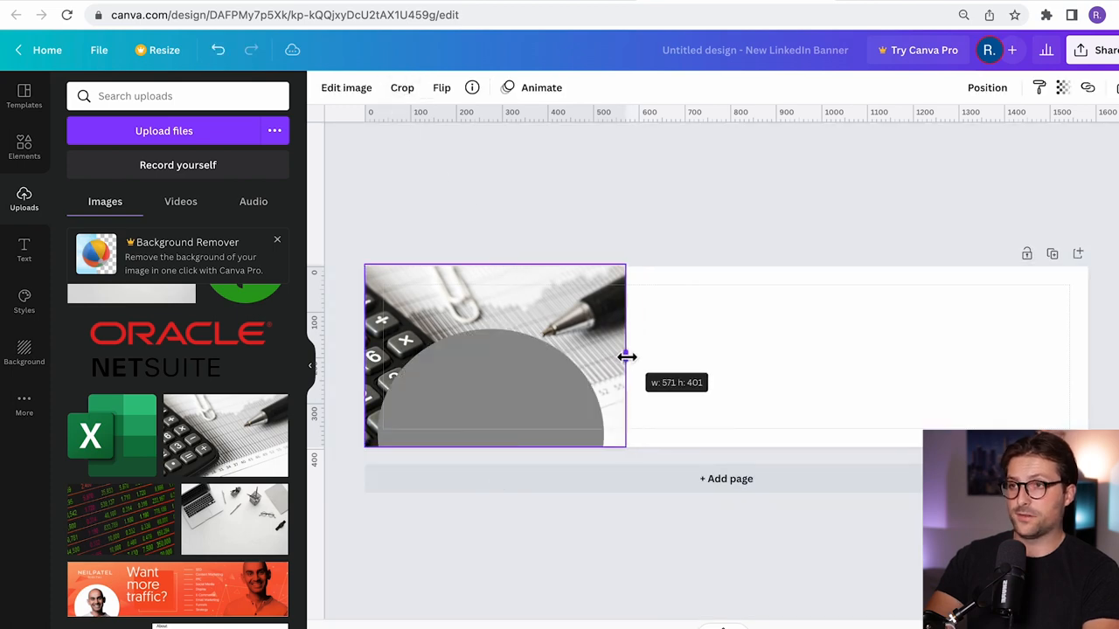
pyautogui.click(25, 148)
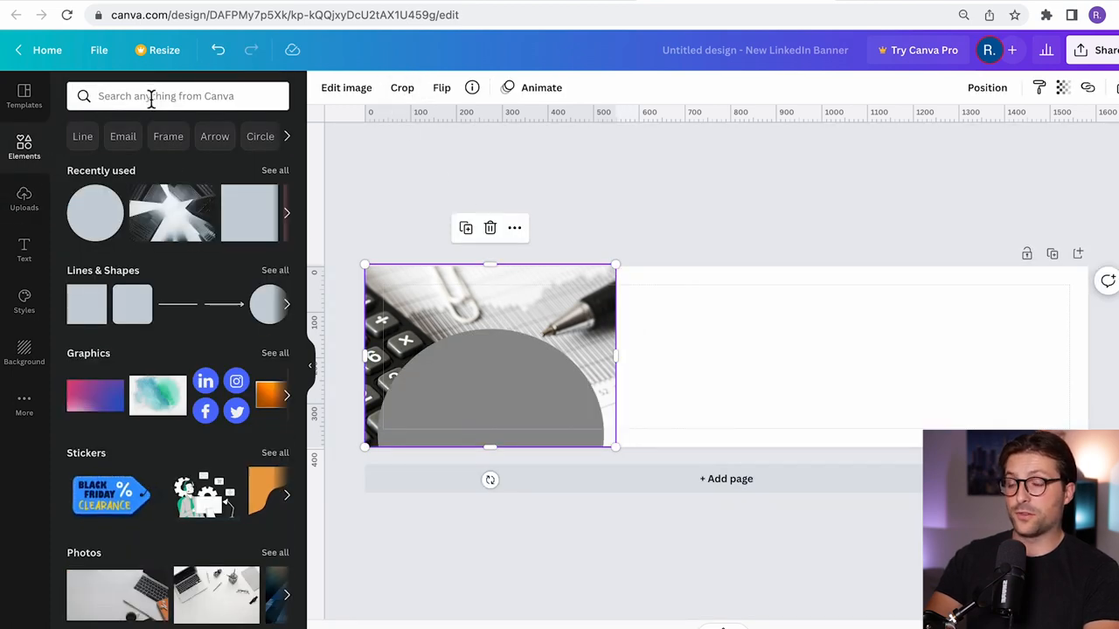
# - Add a gradient square as the middle panel and recolour it to light grey and white tones
pyautogui.write('gradient square')
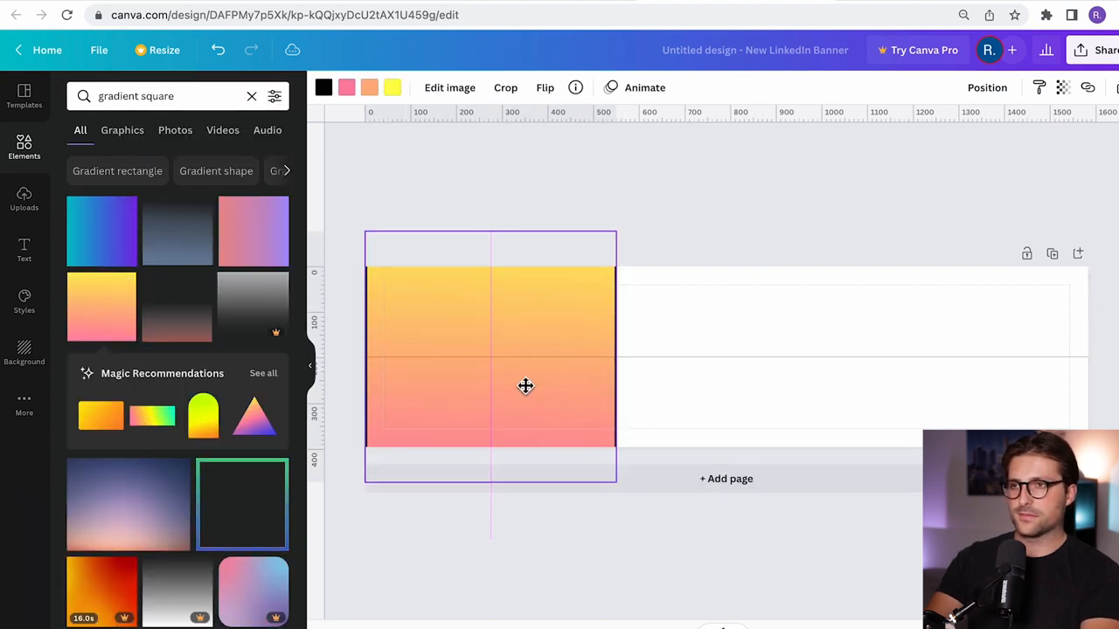
pyautogui.click(323, 88)
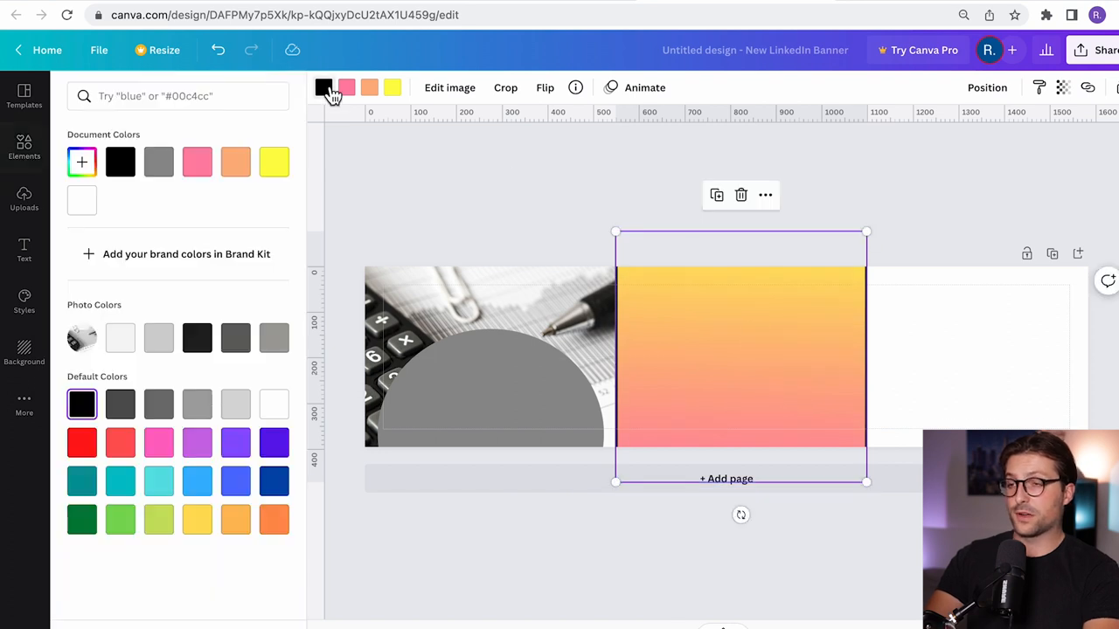
pyautogui.click(275, 404)
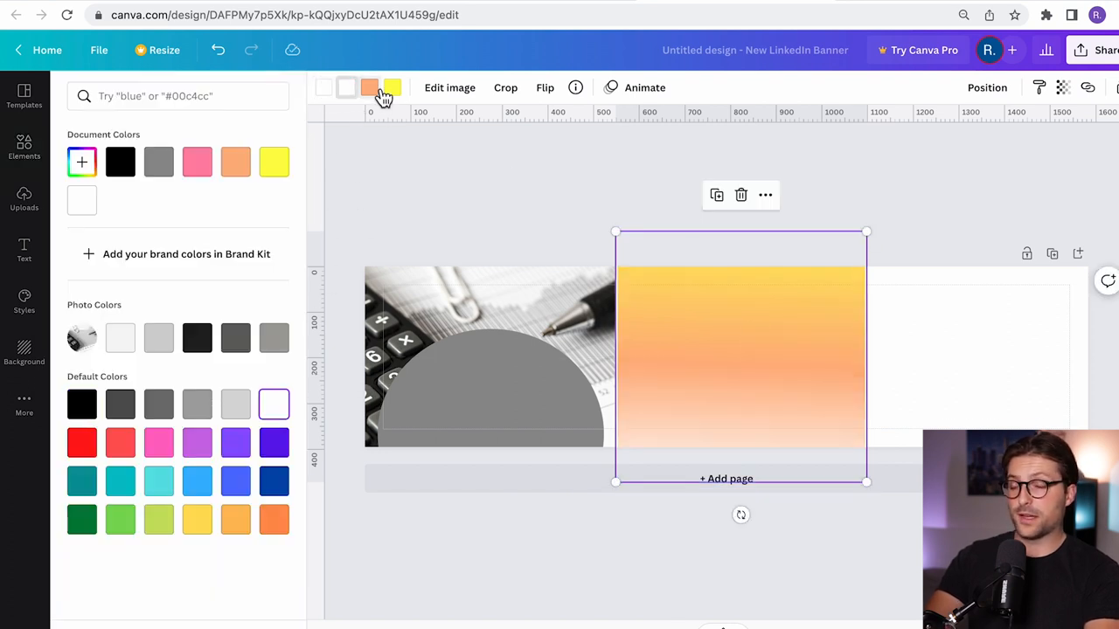
pyautogui.click(369, 88)
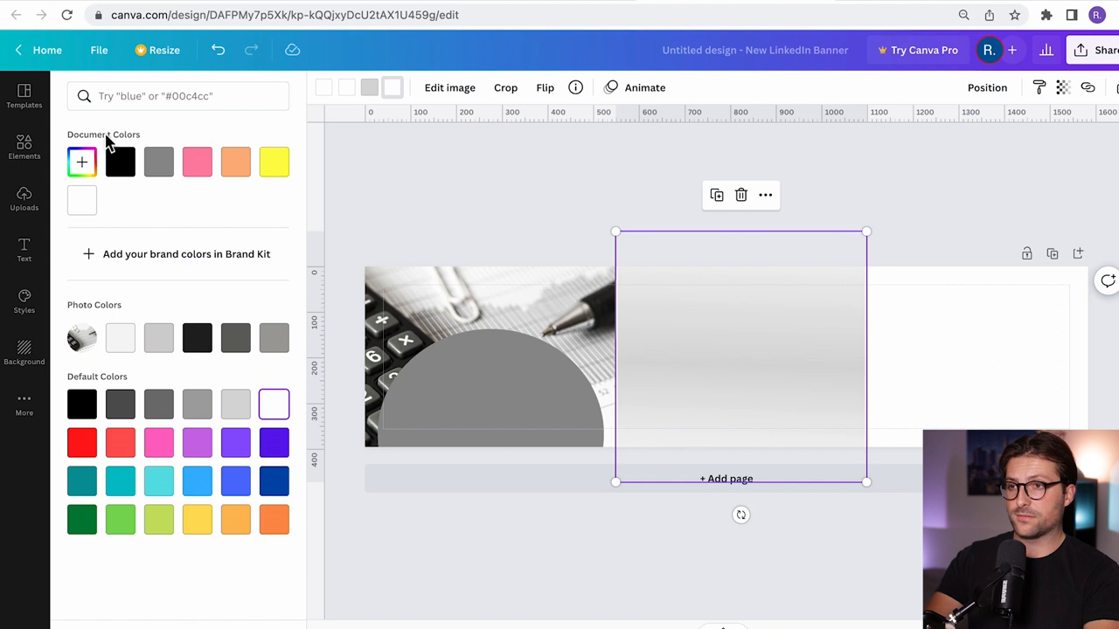
# - Stretch a 'square' element over the middle panel as a thin black outline with no fill and border weight 3
pyautogui.write('square')
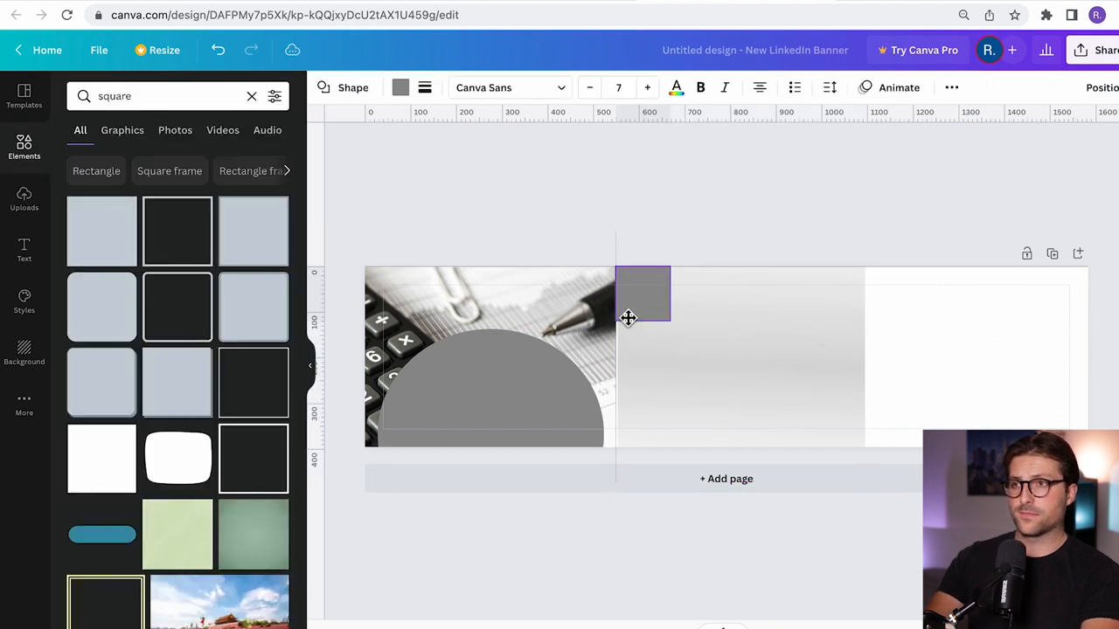
pyautogui.moveTo(673, 322); pyautogui.dragTo(860, 446)
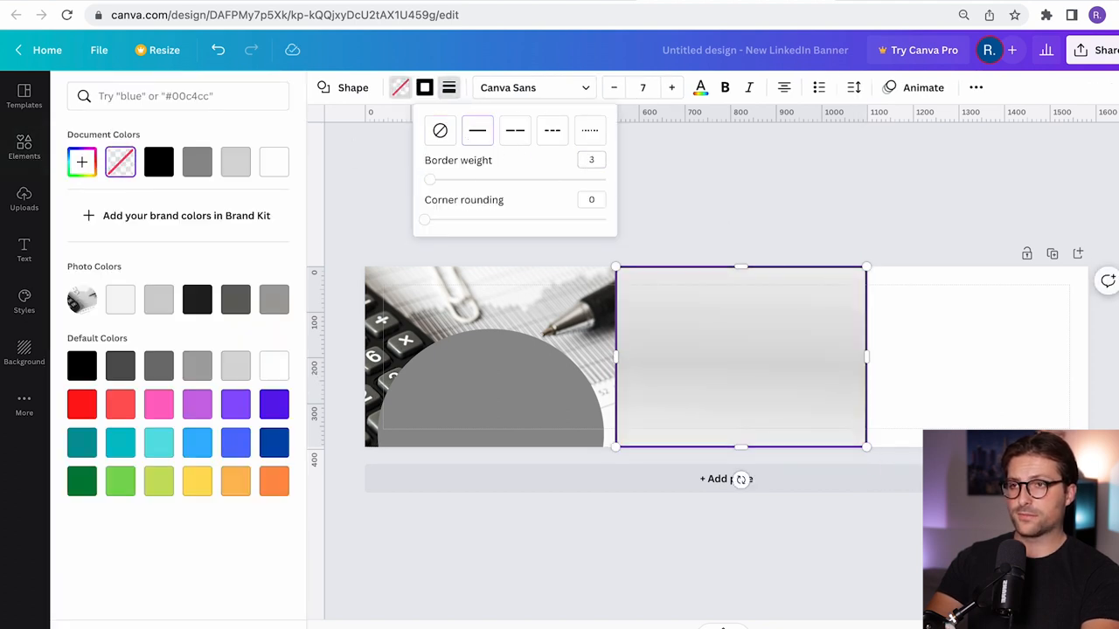
pyautogui.click(24, 149)
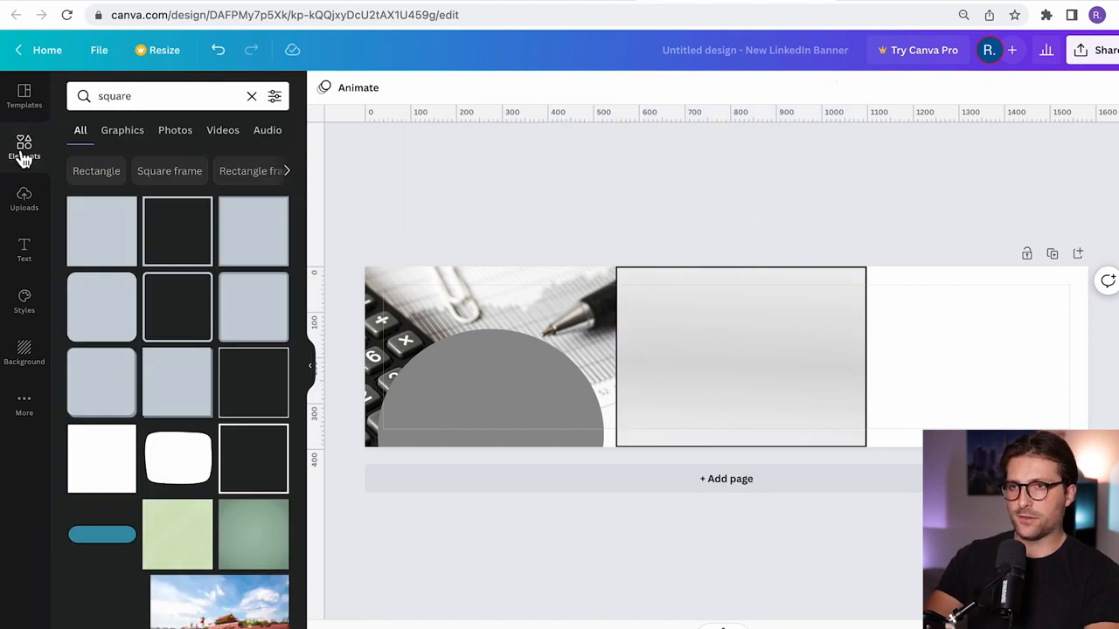
pyautogui.click(252, 97)
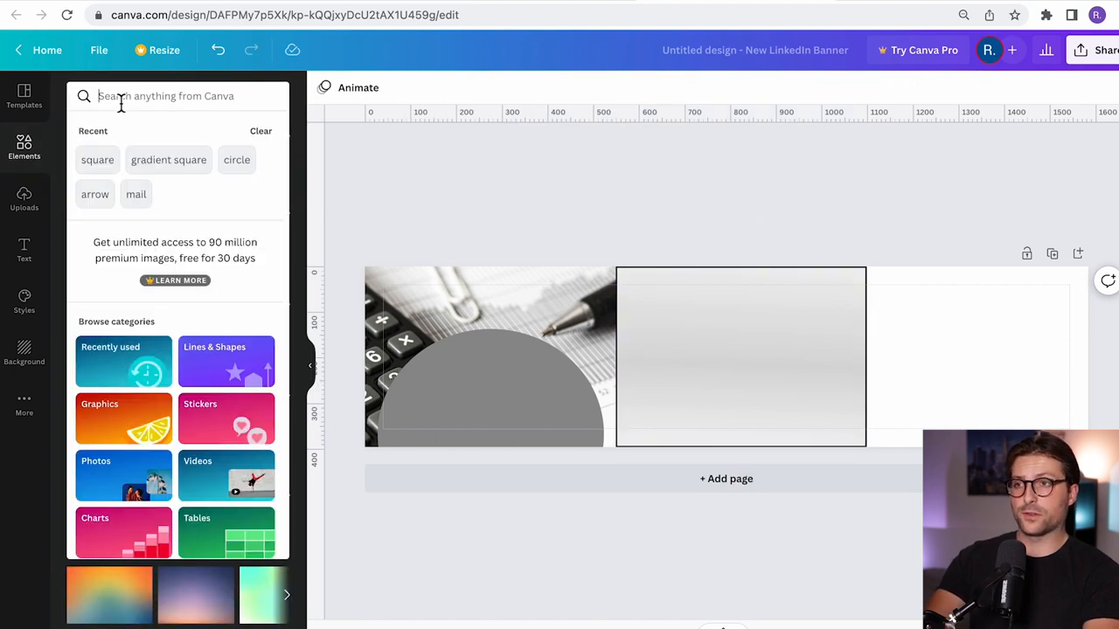
# - Fill the right panel with a 'city' skyline photo and place the uploaded portrait cutout over it
pyautogui.write('city')
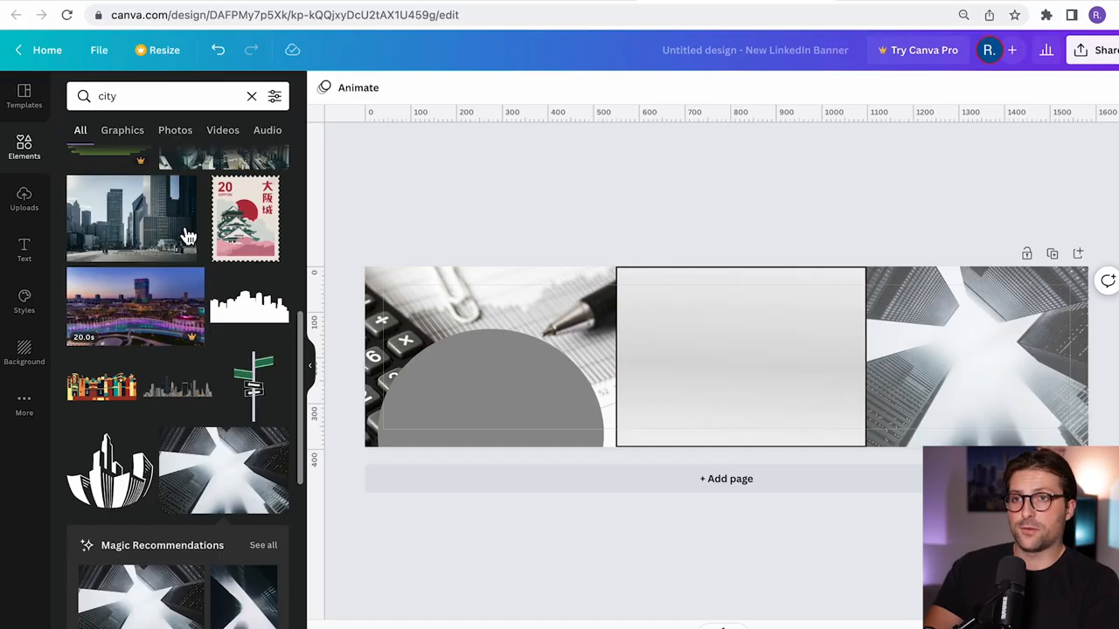
pyautogui.click(25, 200)
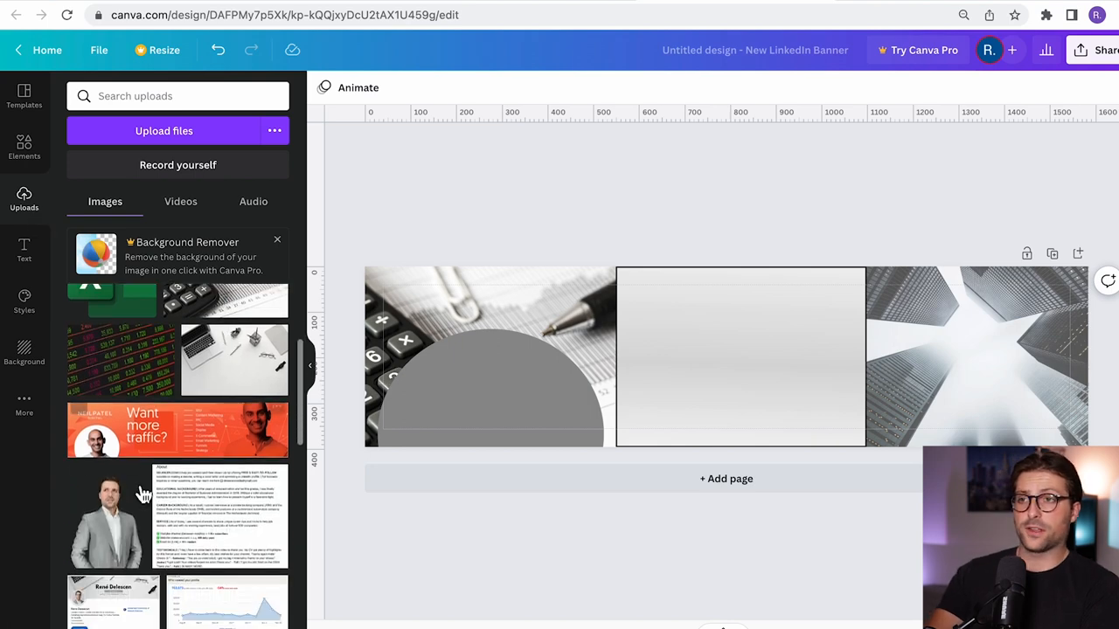
pyautogui.moveTo(108, 516); pyautogui.dragTo(986, 367)
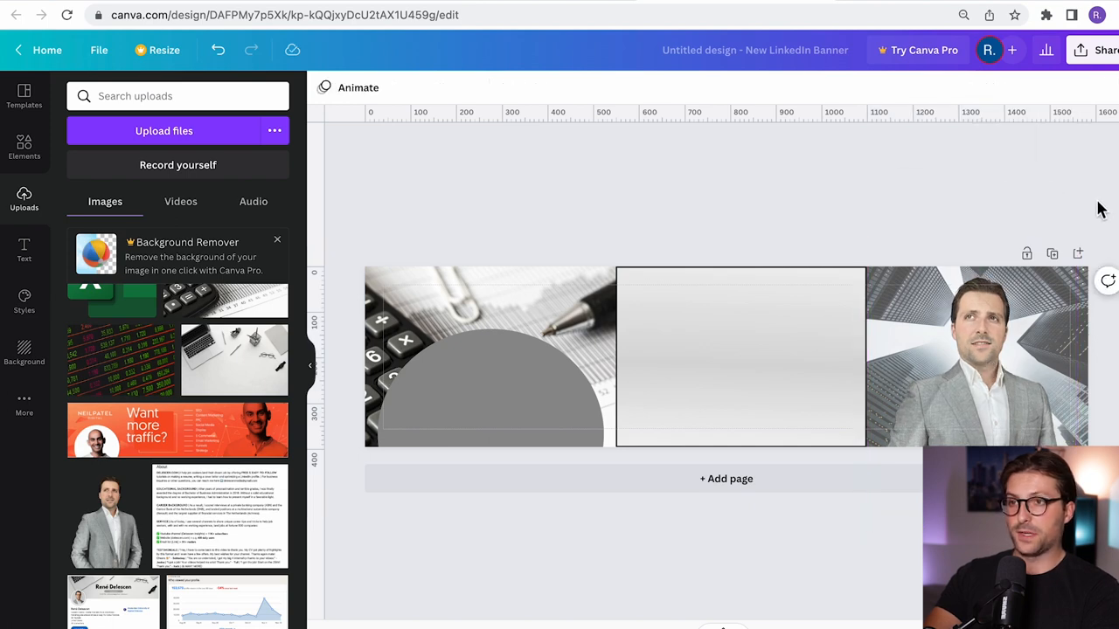
# - Bring the Olivia Wilson template text into the middle panel with a darkened FINANCIAL ACCOUNTANT job-title tag
pyautogui.click(25, 96)
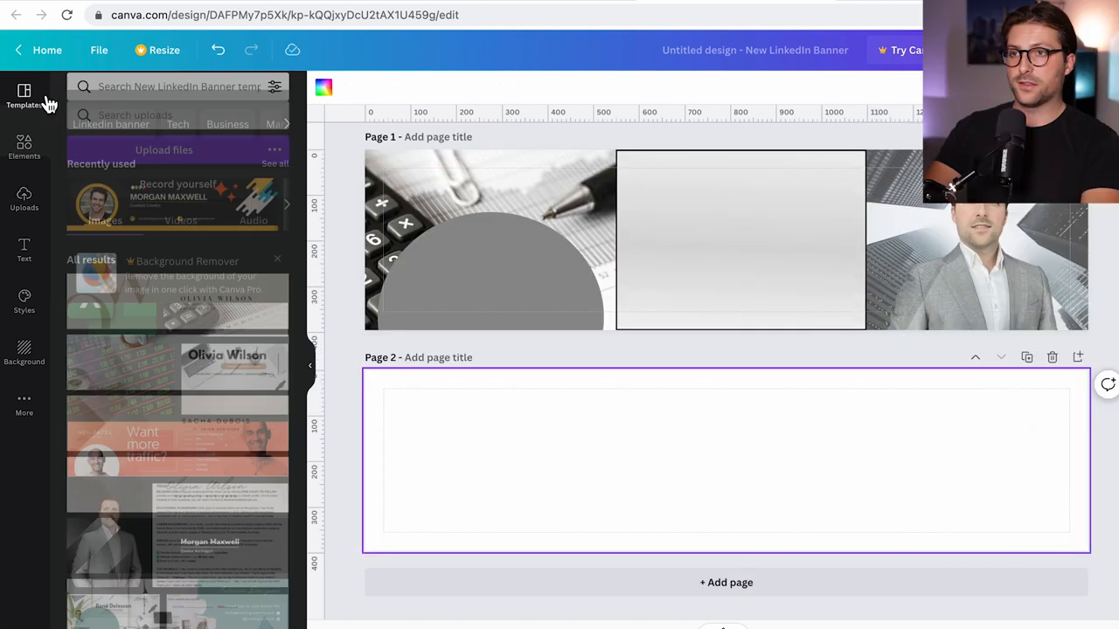
pyautogui.write('olivia')
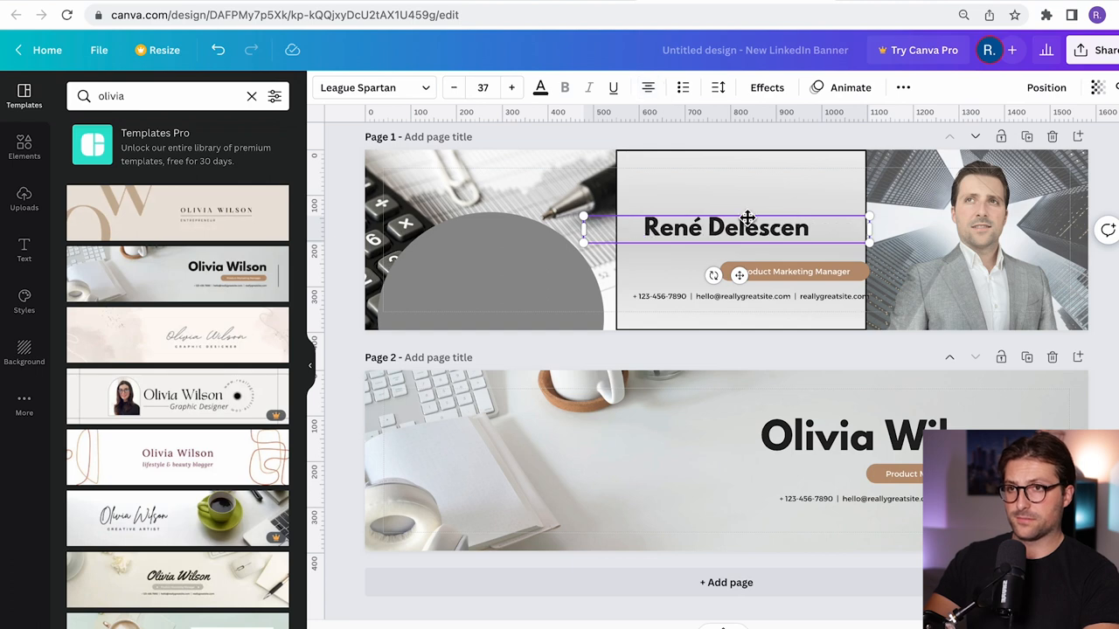
pyautogui.moveTo(725, 228); pyautogui.dragTo(748, 179)
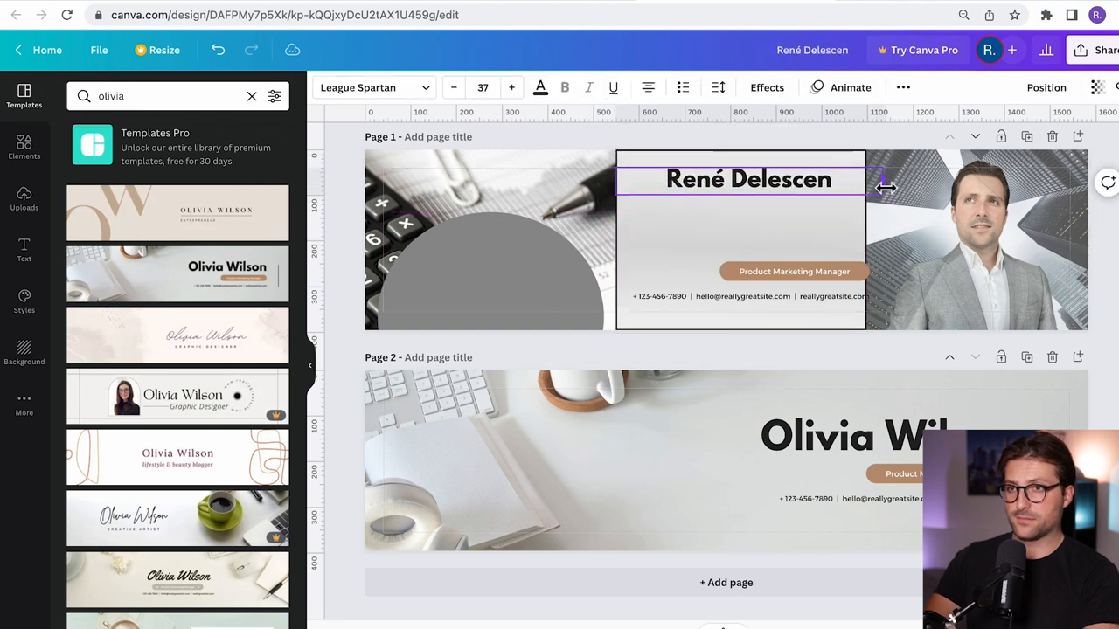
pyautogui.click(794, 270)
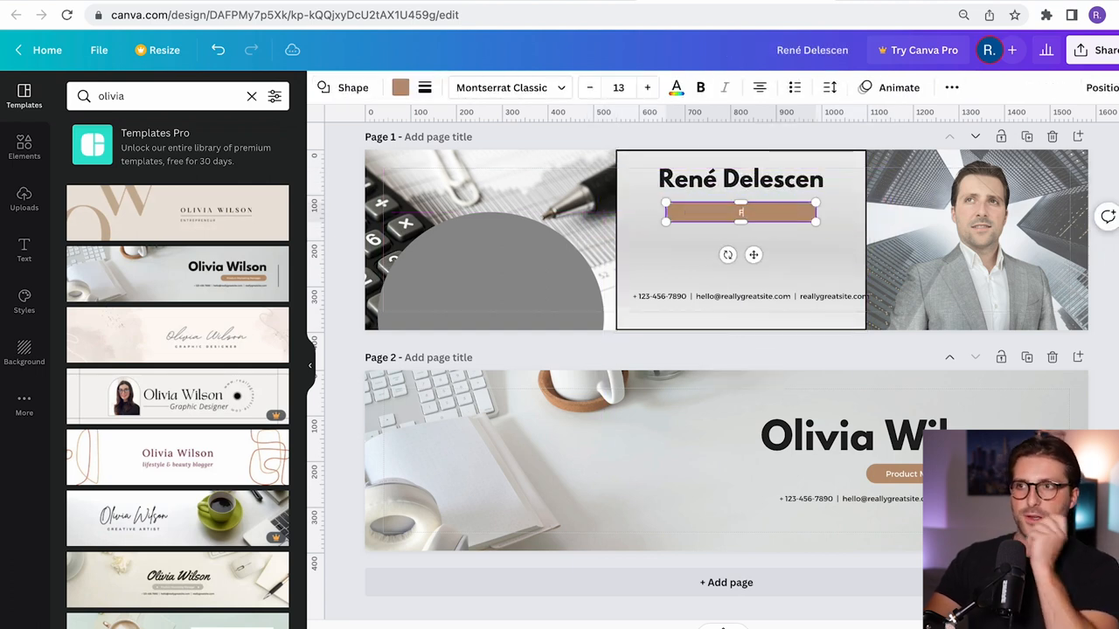
pyautogui.write('FINANCIAL ACCOUNTANT')
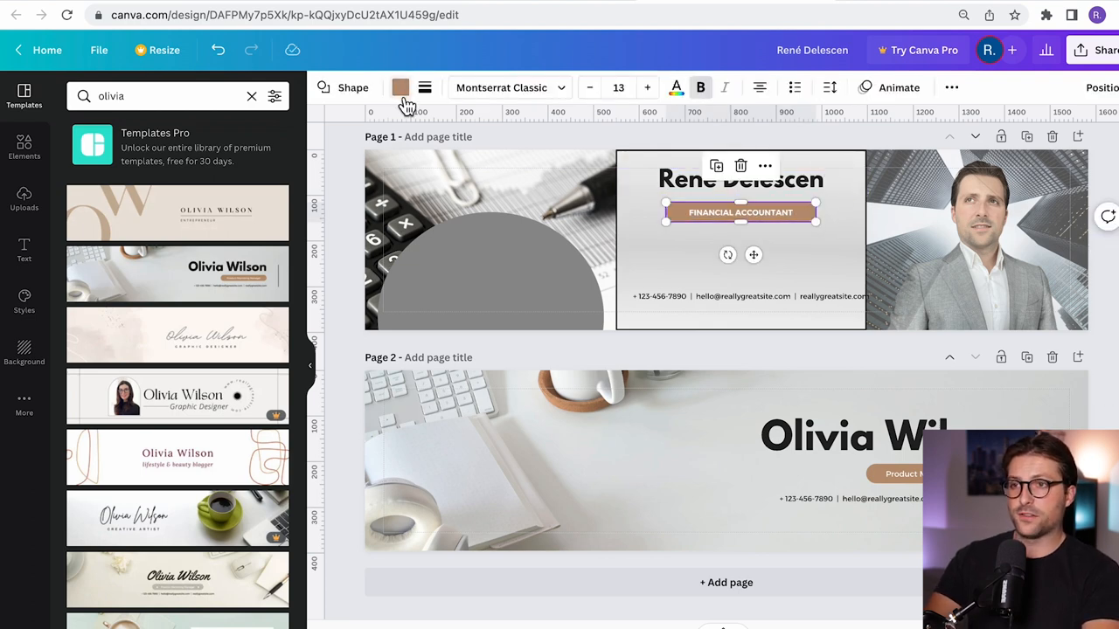
pyautogui.click(398, 88)
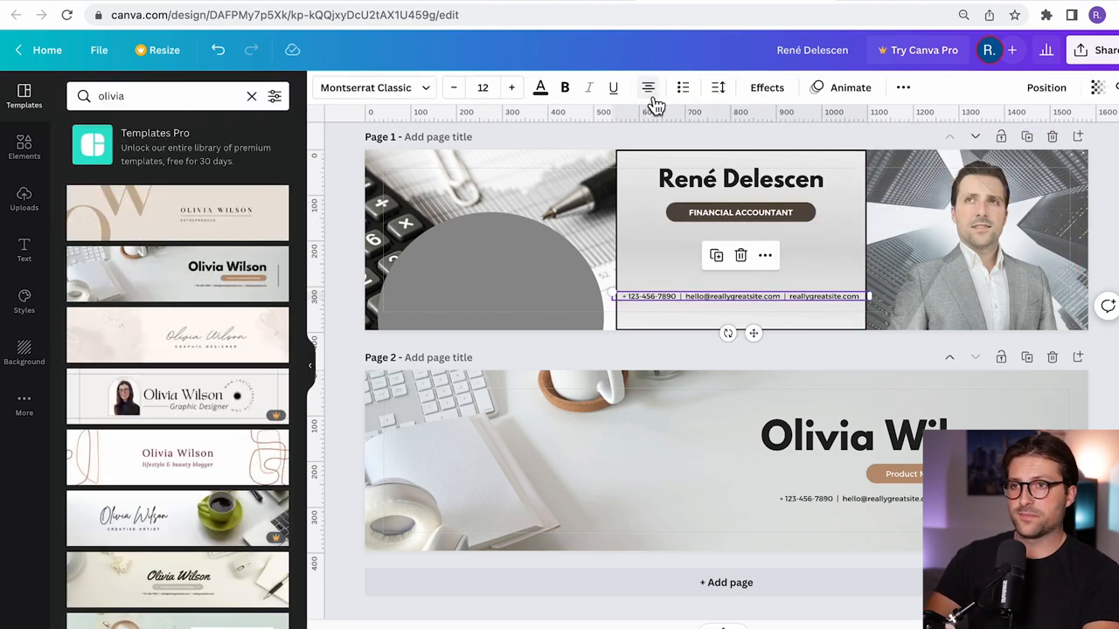
# - Replace the contact line with the tagline 'I HELP COMPANIES KEEP TRACK OF THEIR FINANCIAL HEALTH'
pyautogui.click(511, 87)
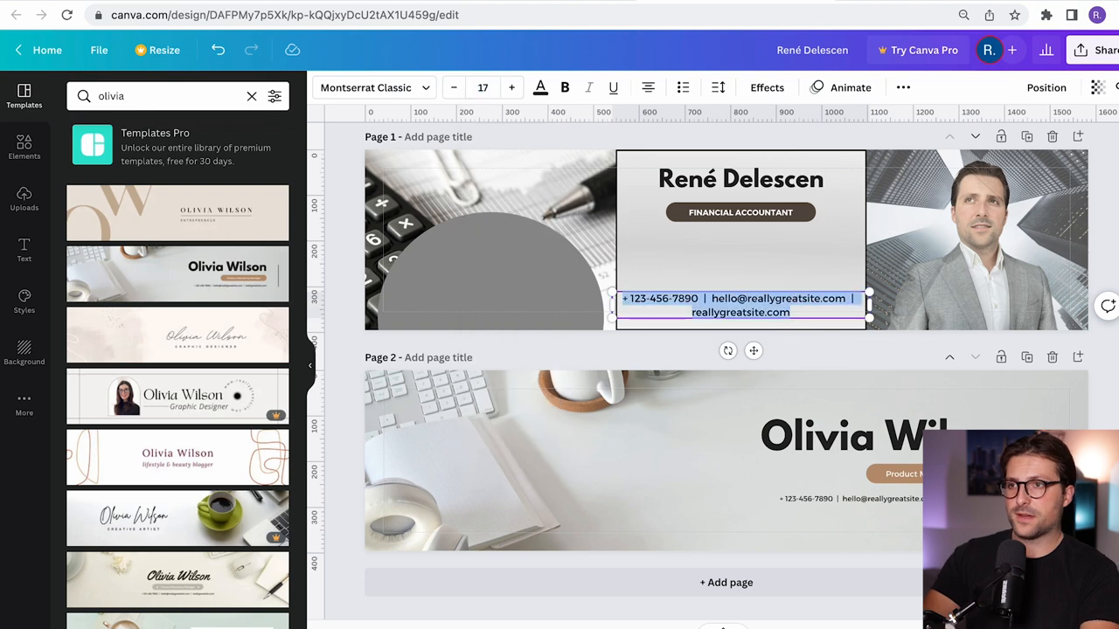
pyautogui.write('I HELP COMPANIES KEEP TRACK')
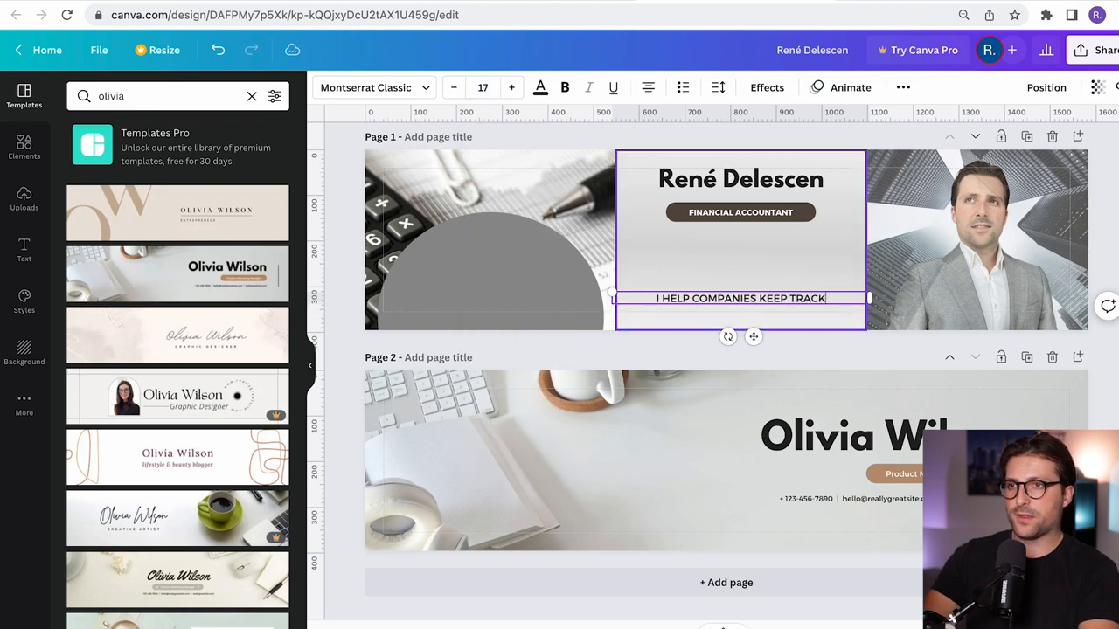
pyautogui.write('OF THEIR FINANCIAL HEALTH')
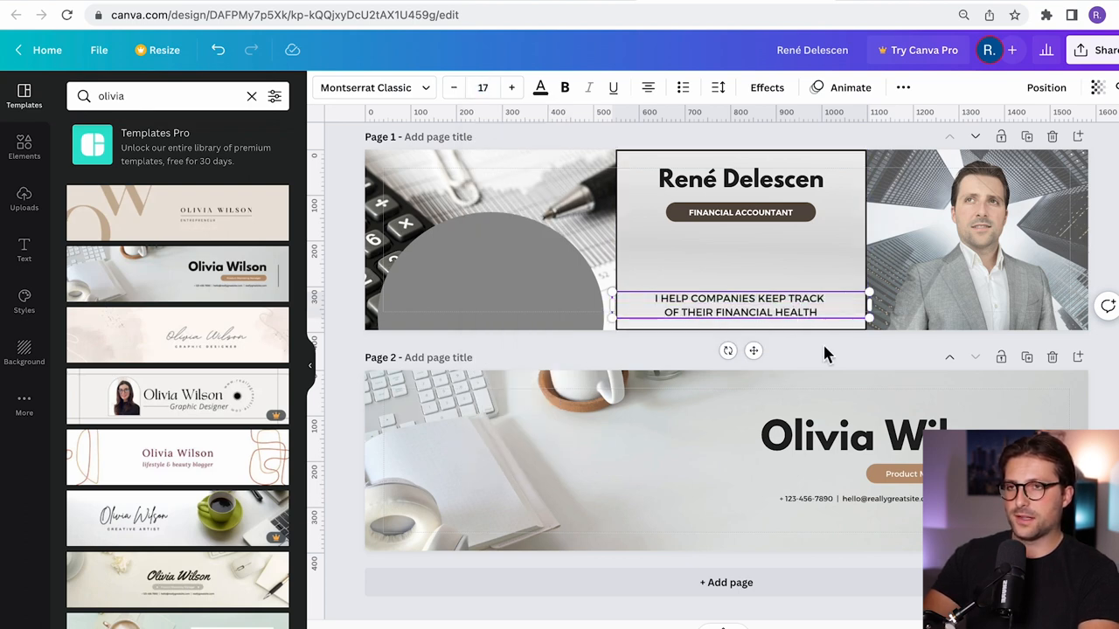
pyautogui.click(740, 304)
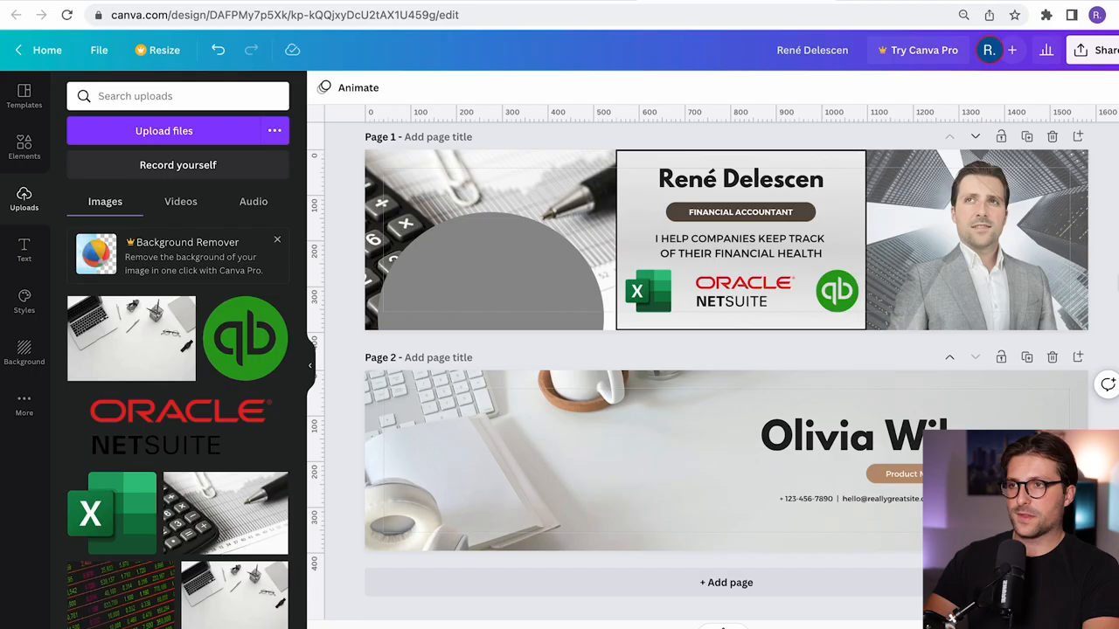
# - Switch to the 'My final linkedin banner' freelancer design and select its job-seekers headline box
pyautogui.click(489, 241)
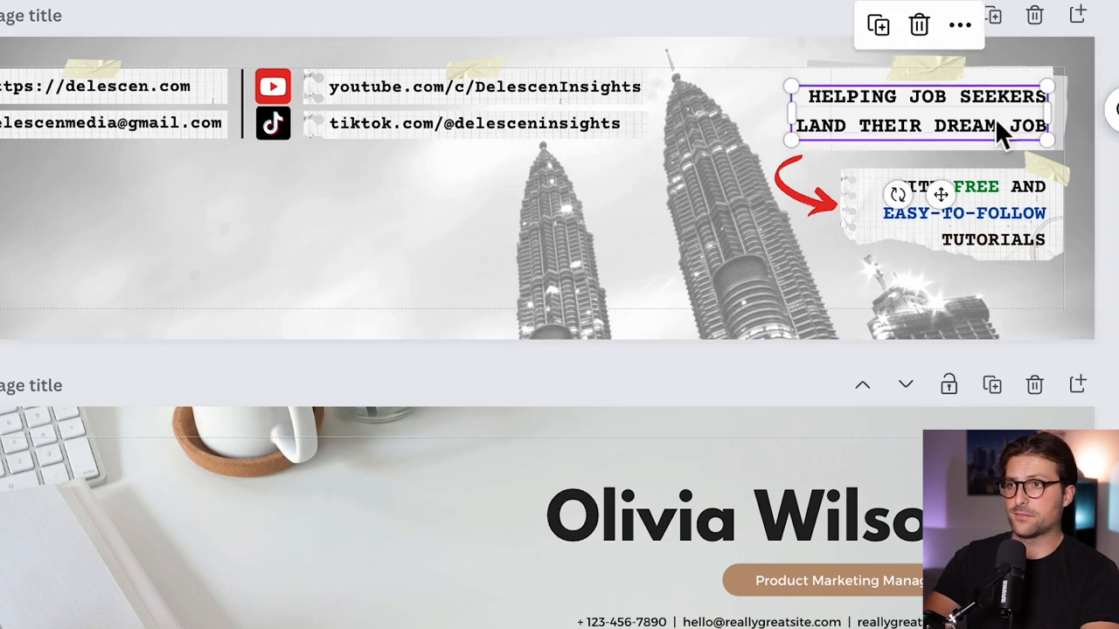
pyautogui.click(961, 213)
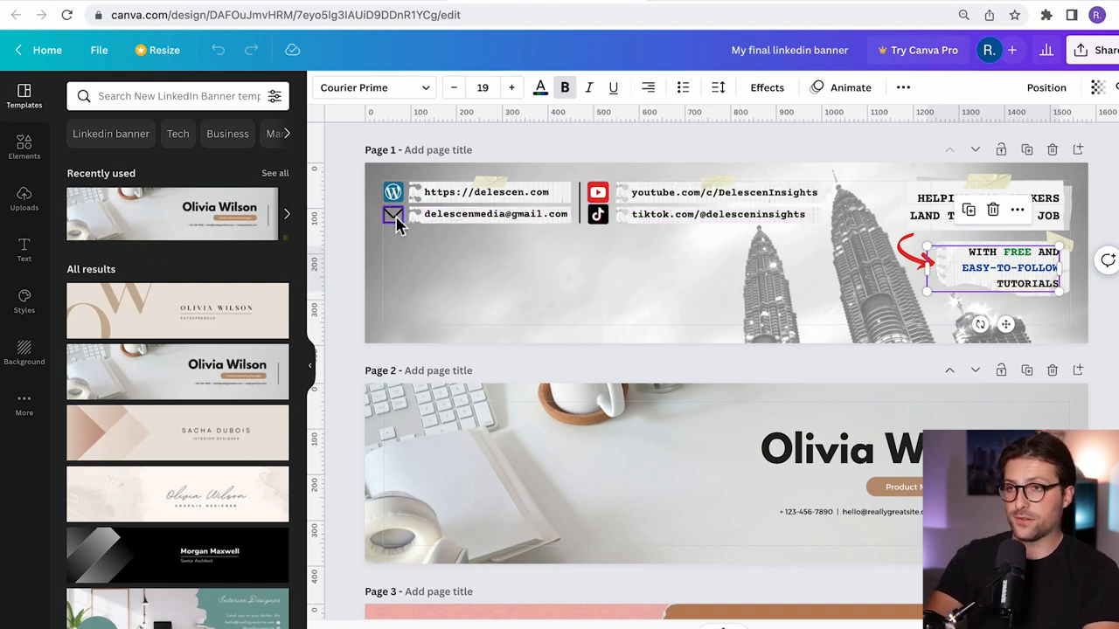
# - Search the elements library for 'building' graphics with the skyline background selected
pyautogui.click(24, 147)
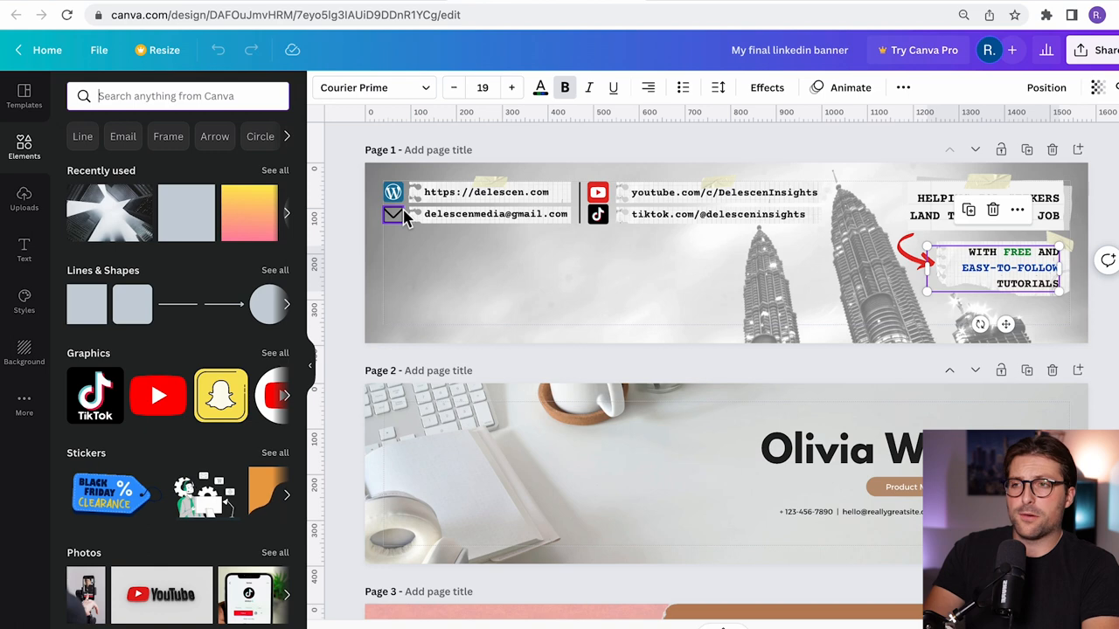
pyautogui.click(534, 300)
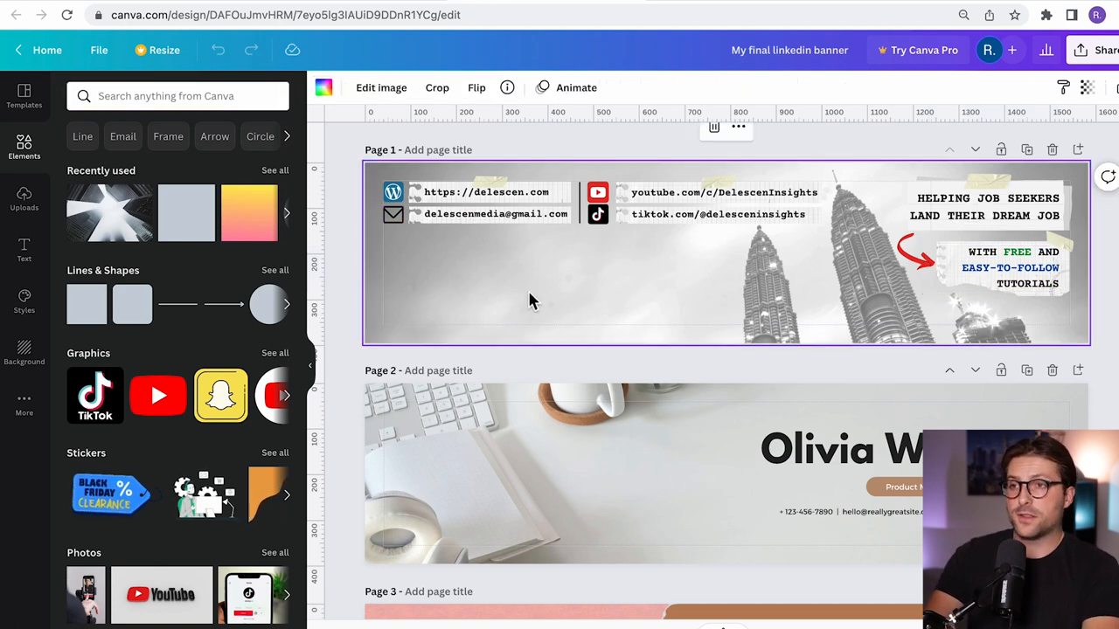
pyautogui.click(24, 95)
pyautogui.write('c')
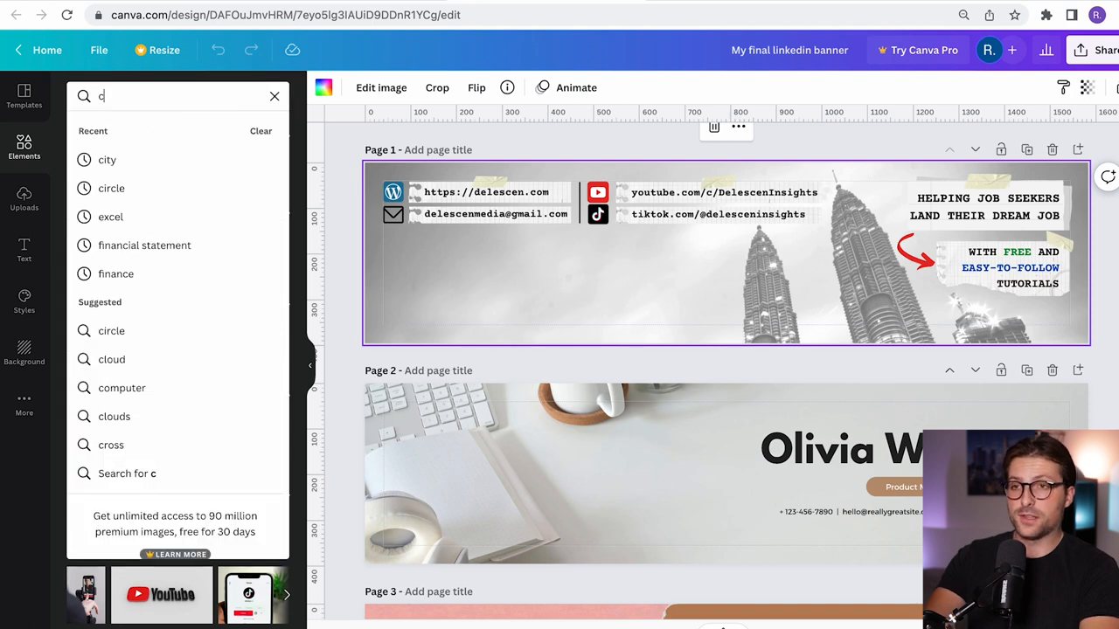
pyautogui.write('building')
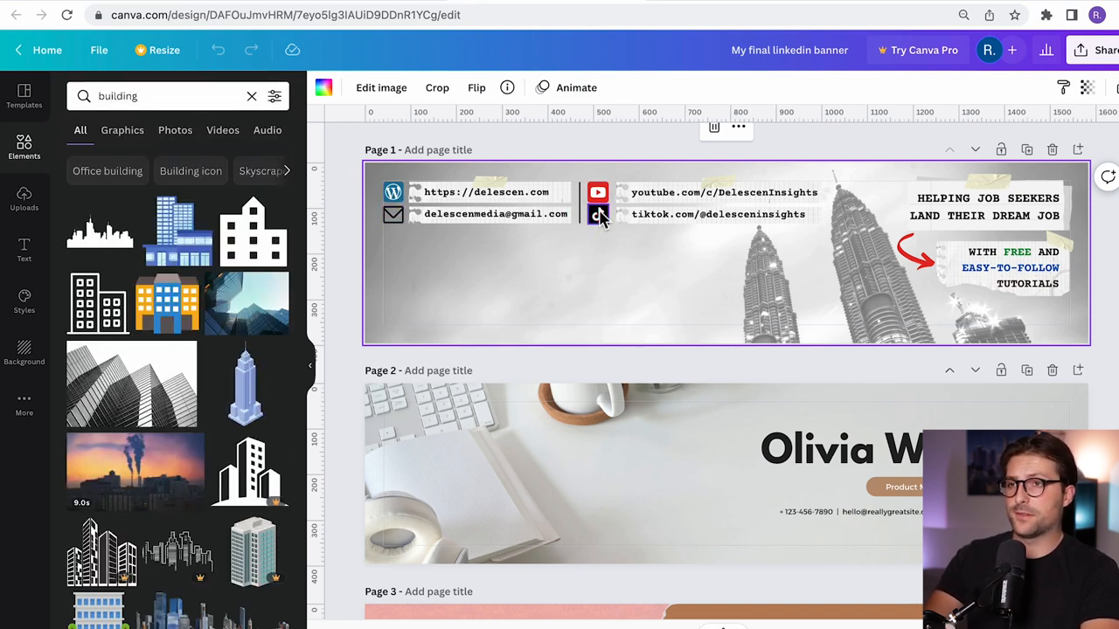
# - Select the red arrow and headline items, then the page 3 torn-paper quote image and bring up its Flip options
pyautogui.click(918, 255)
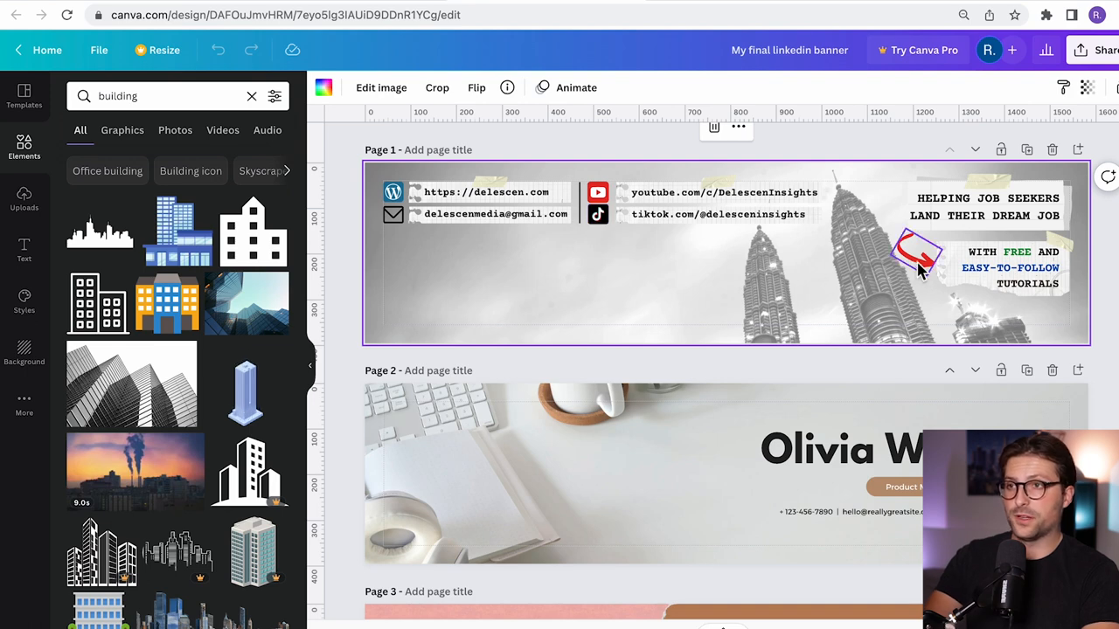
pyautogui.click(870, 449)
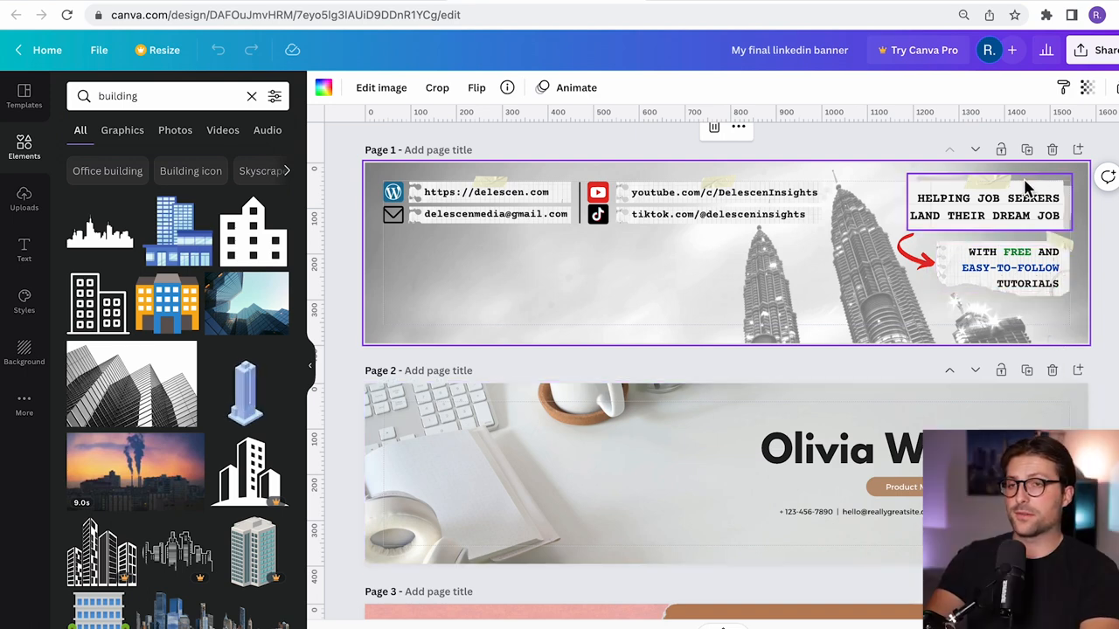
pyautogui.click(987, 202)
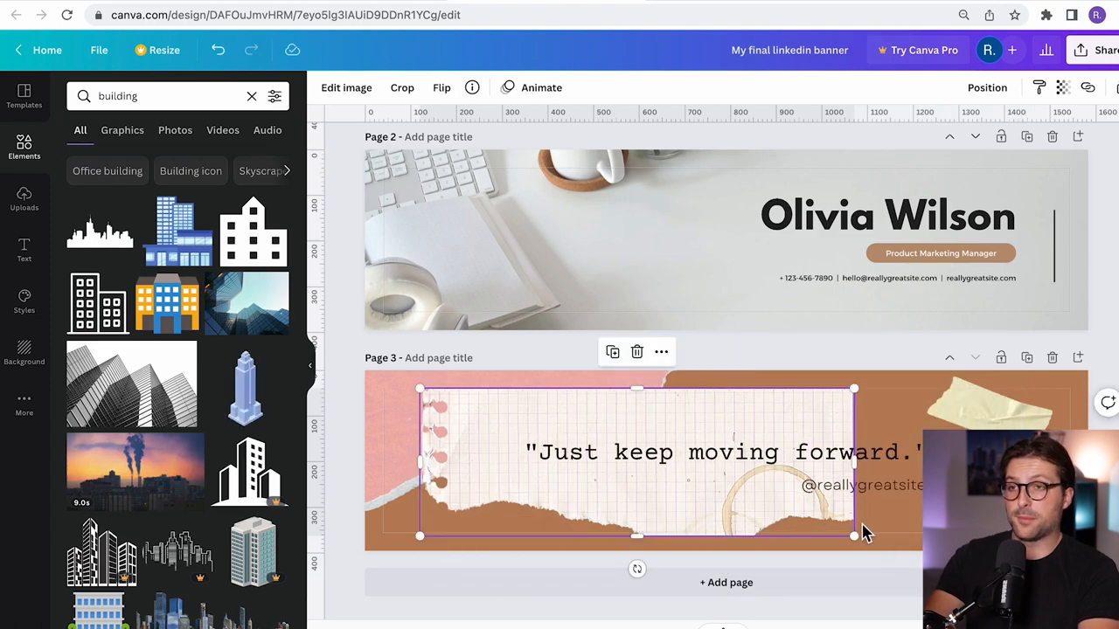
pyautogui.click(441, 88)
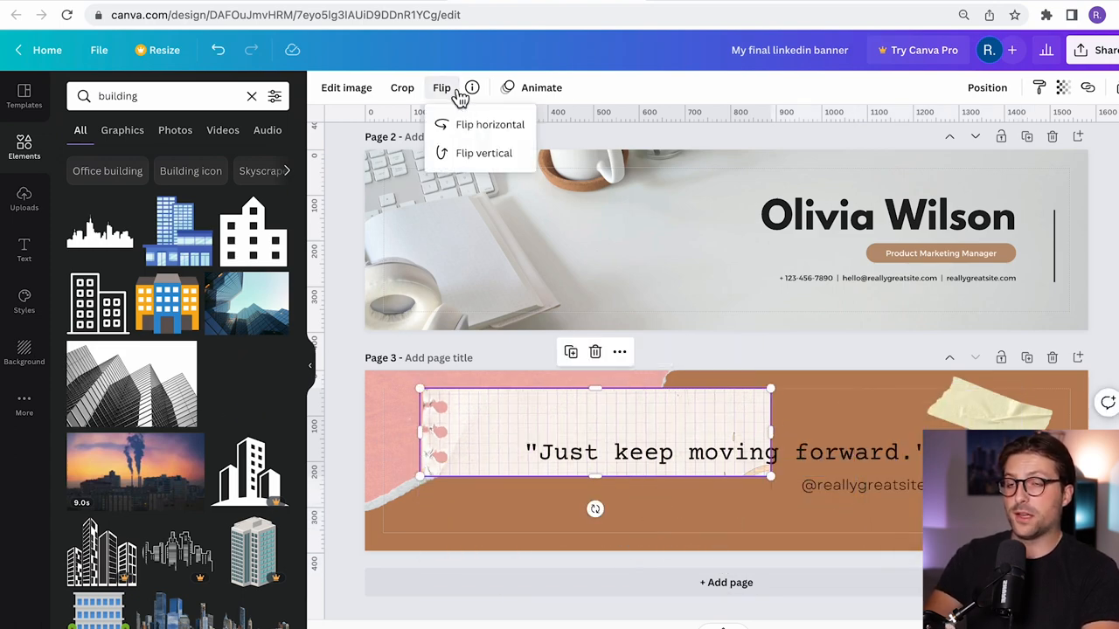